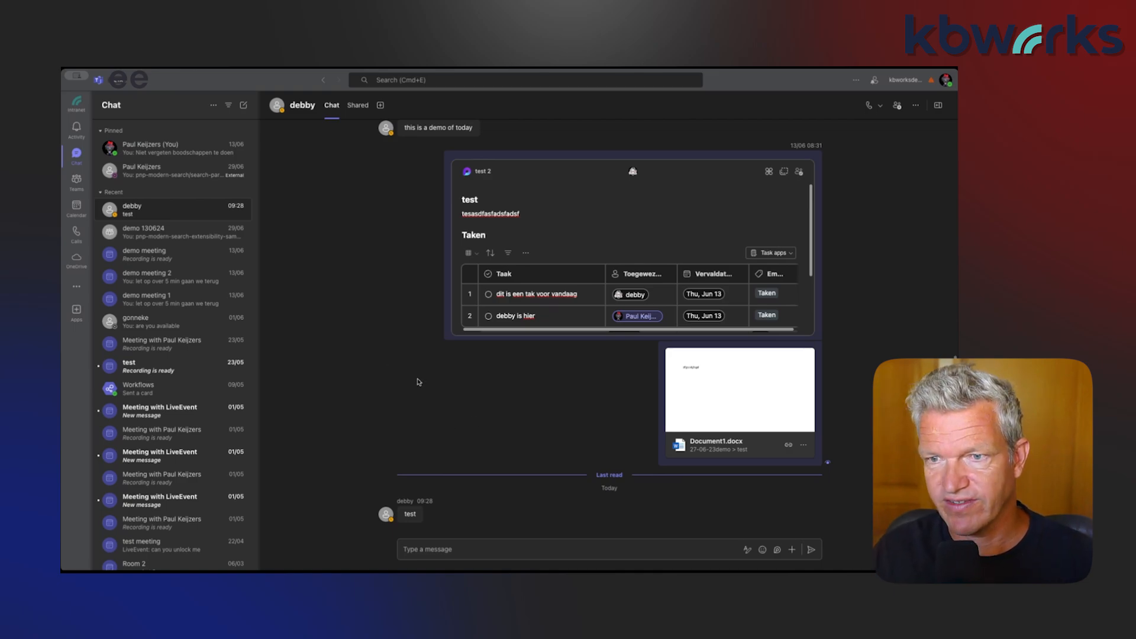
mouse_move(435, 447)
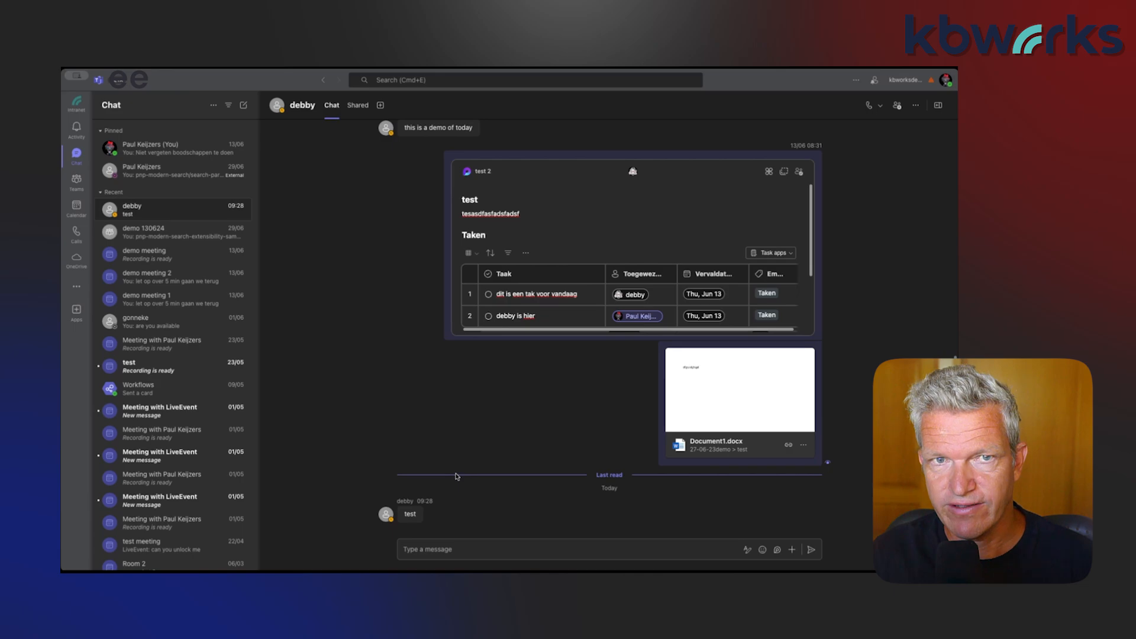
mouse_move(522, 496)
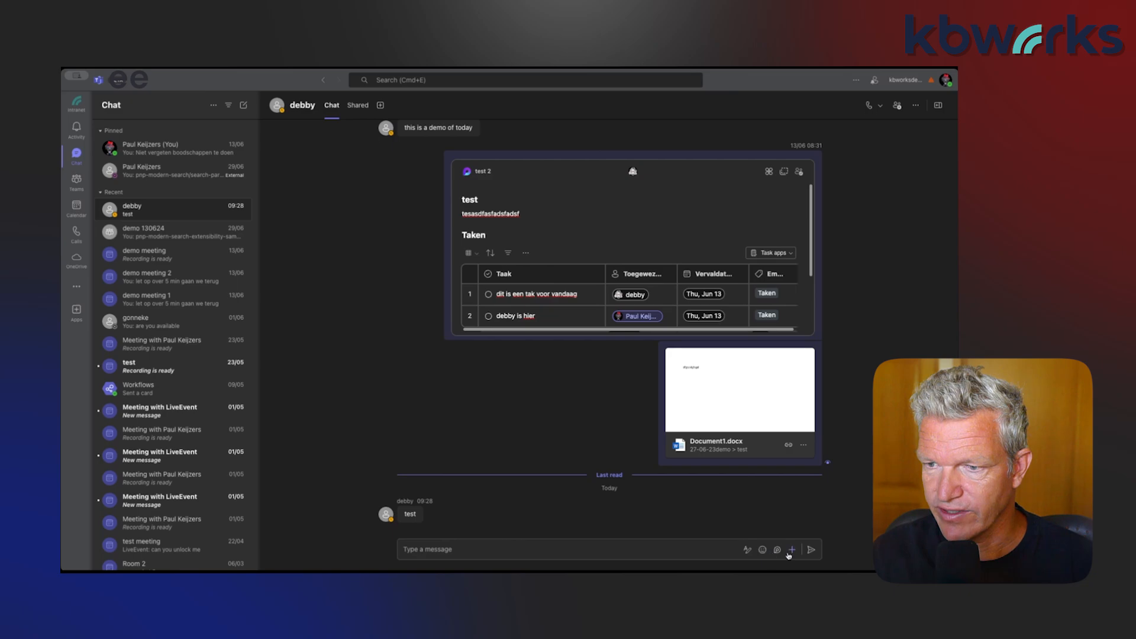
Step: Show the attach menu listing recent files like test document.docx and upload options
click(795, 550)
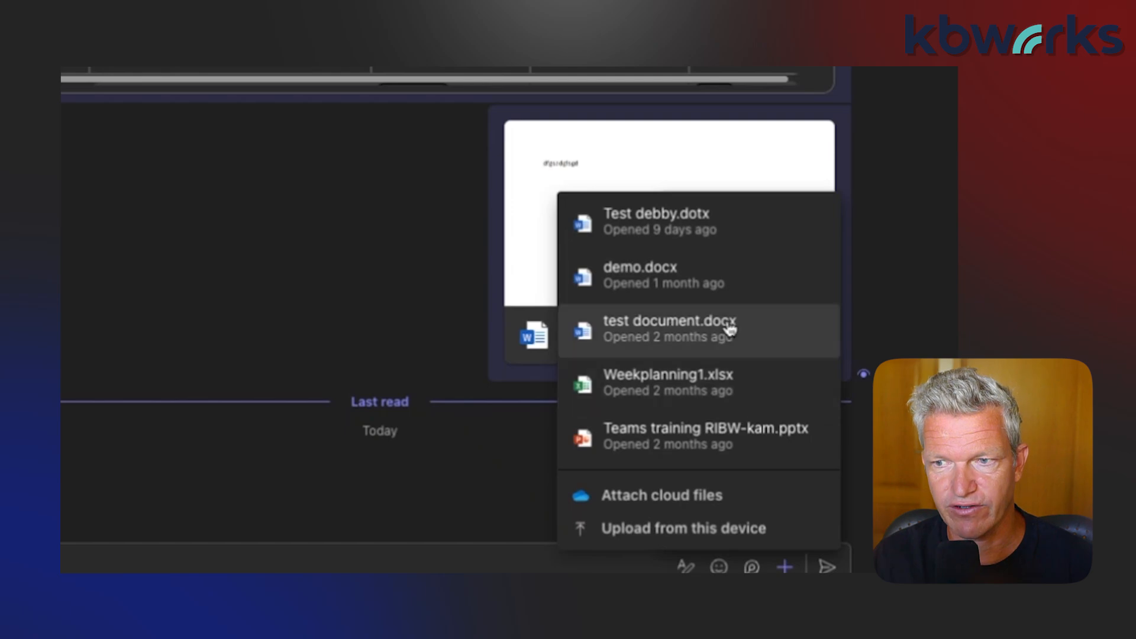
mouse_move(679, 240)
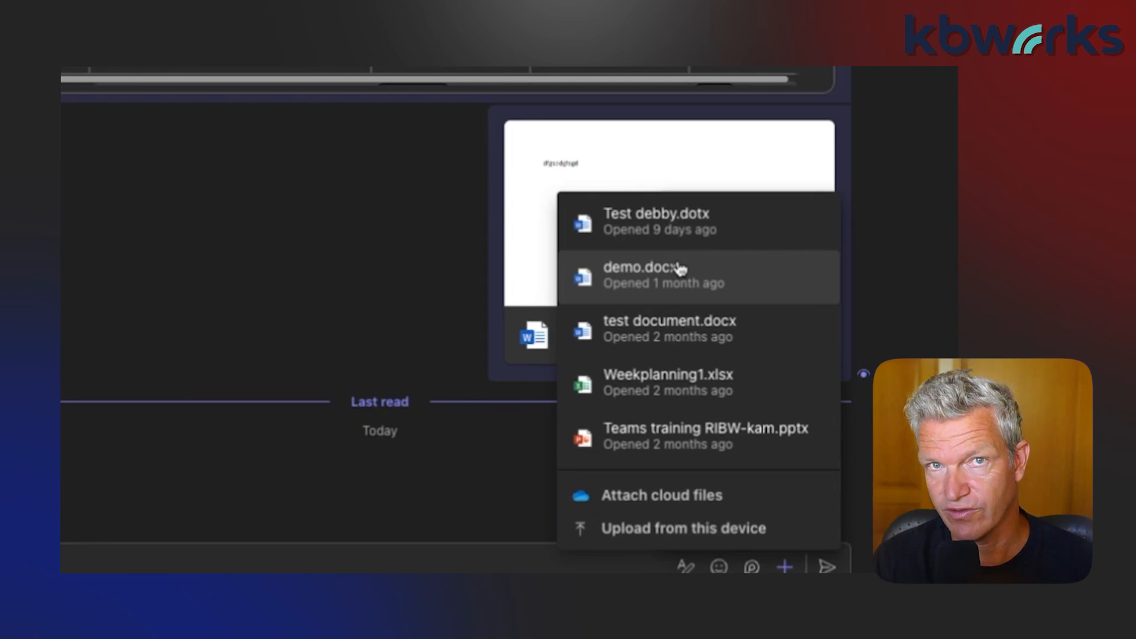
mouse_move(686, 370)
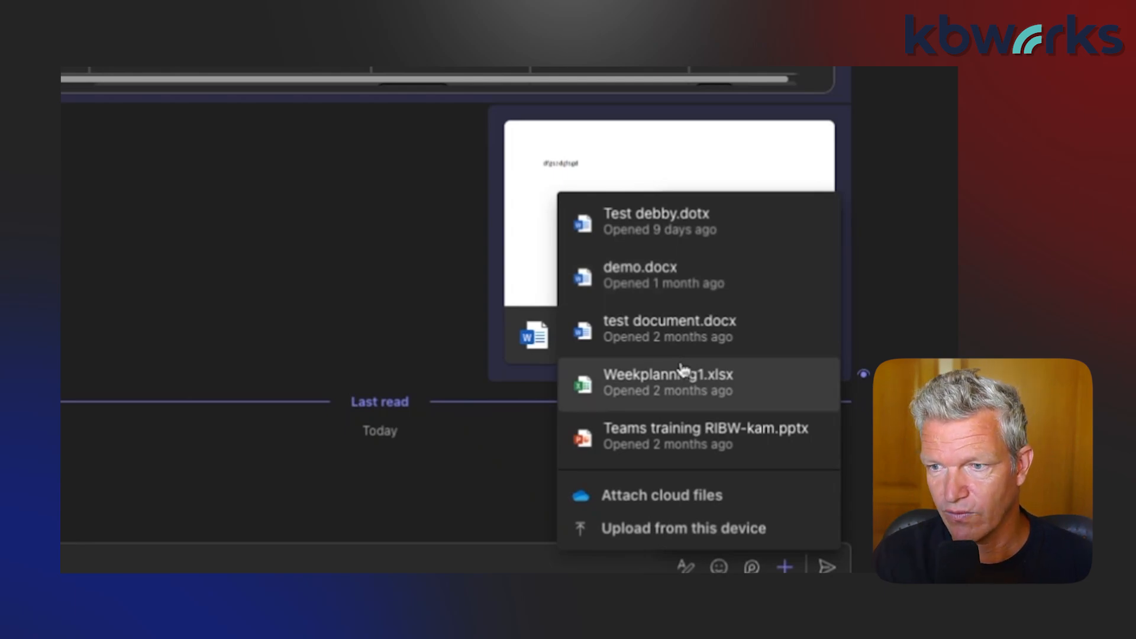
mouse_move(659, 532)
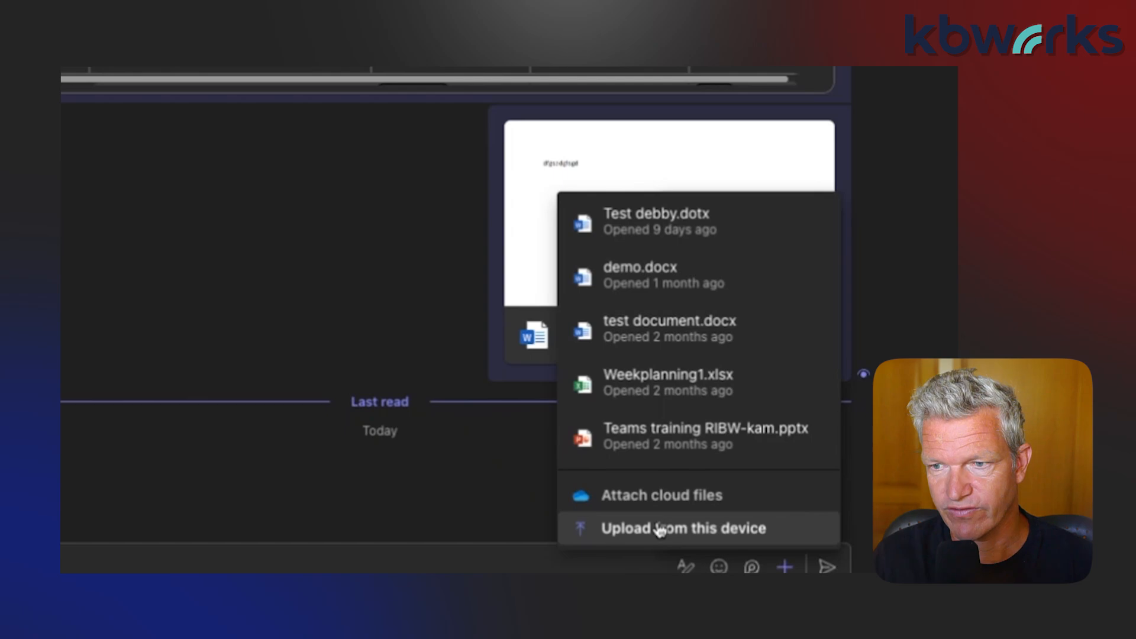
Step: Upload from this device, selecting Demo content.docx and Demo contenat.docx in Desktop's untitled folder
click(683, 528)
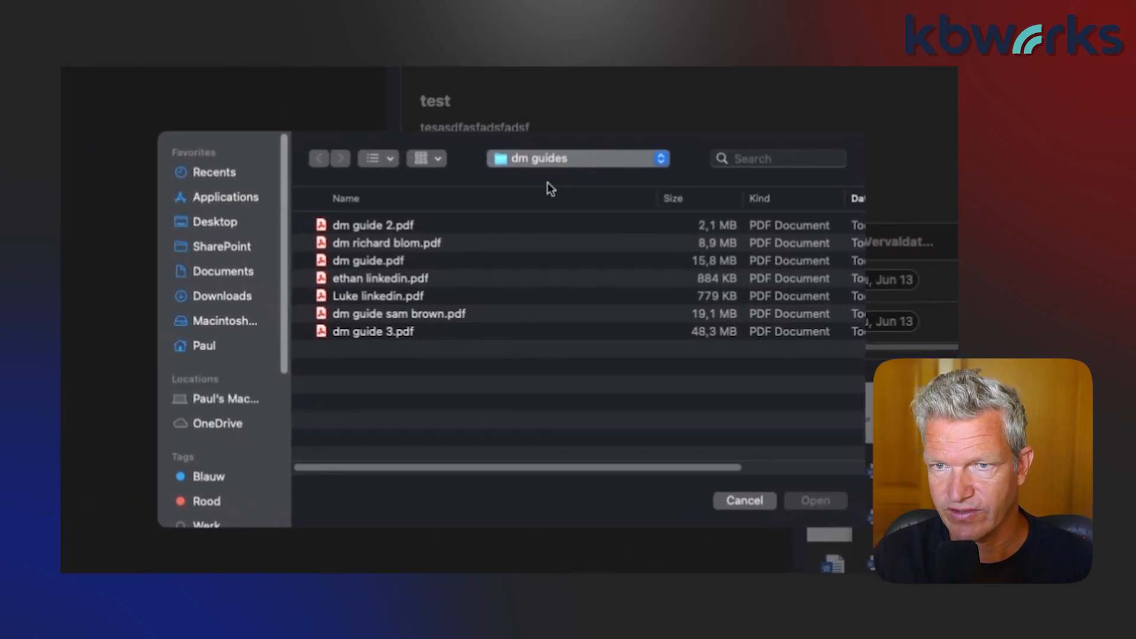
click(214, 221)
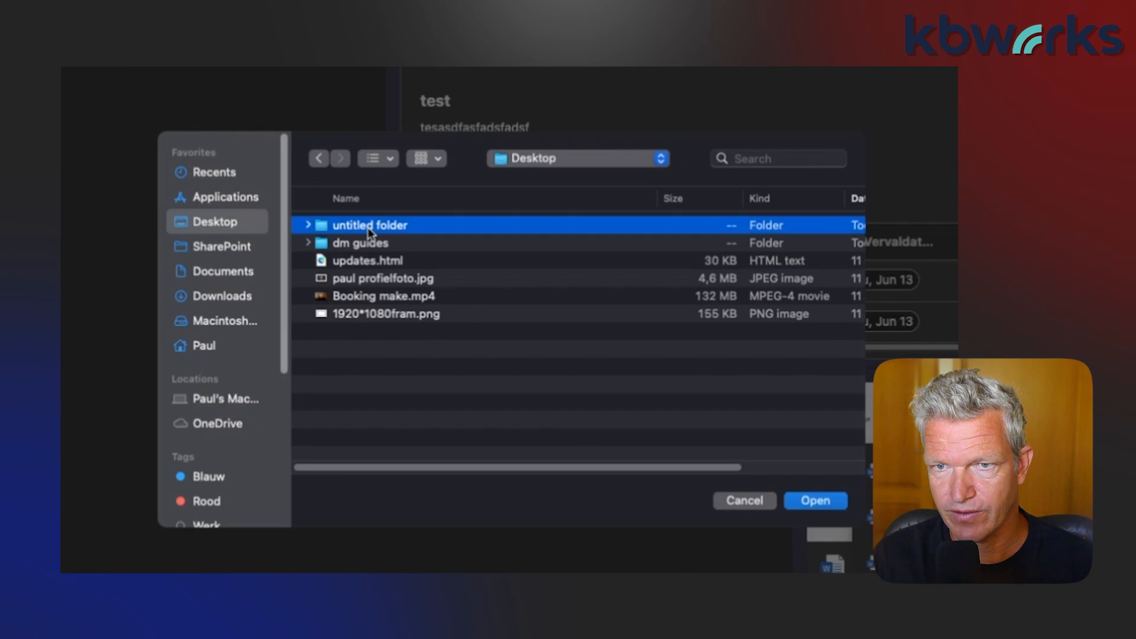
double_click(369, 225)
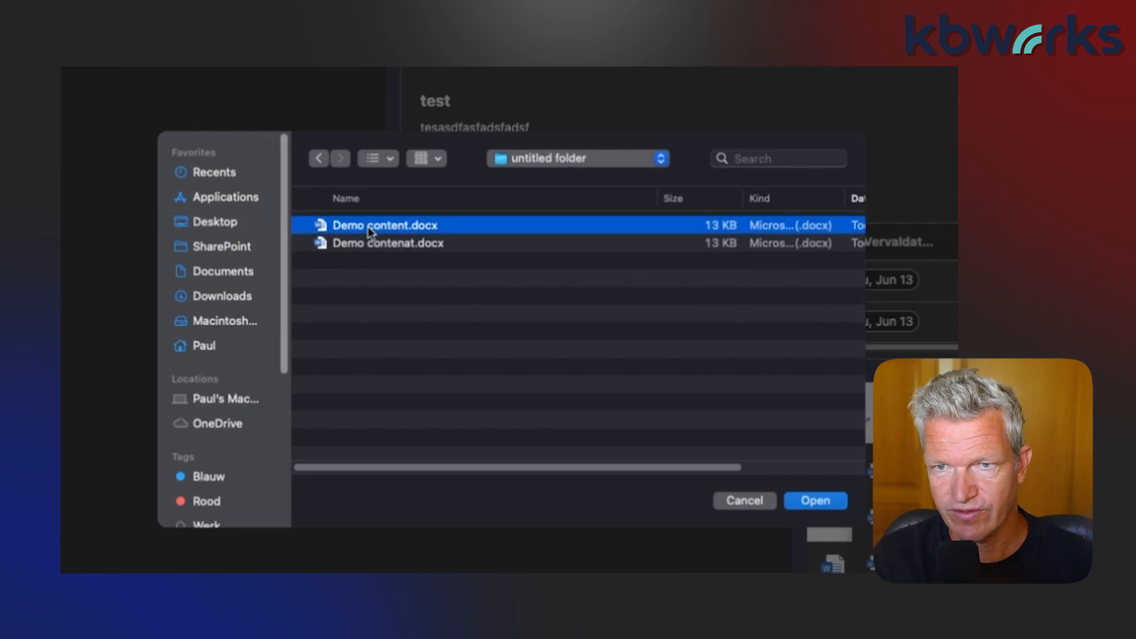
click(378, 243)
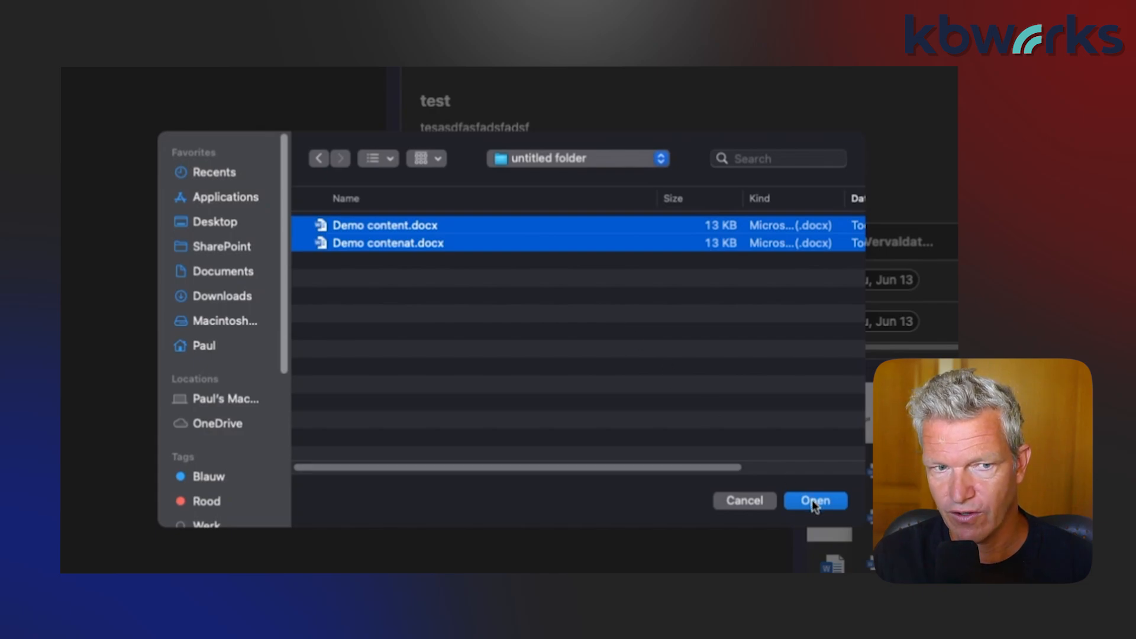
Step: Attach both chosen Demo Word files to the message in the chat with debby
click(816, 500)
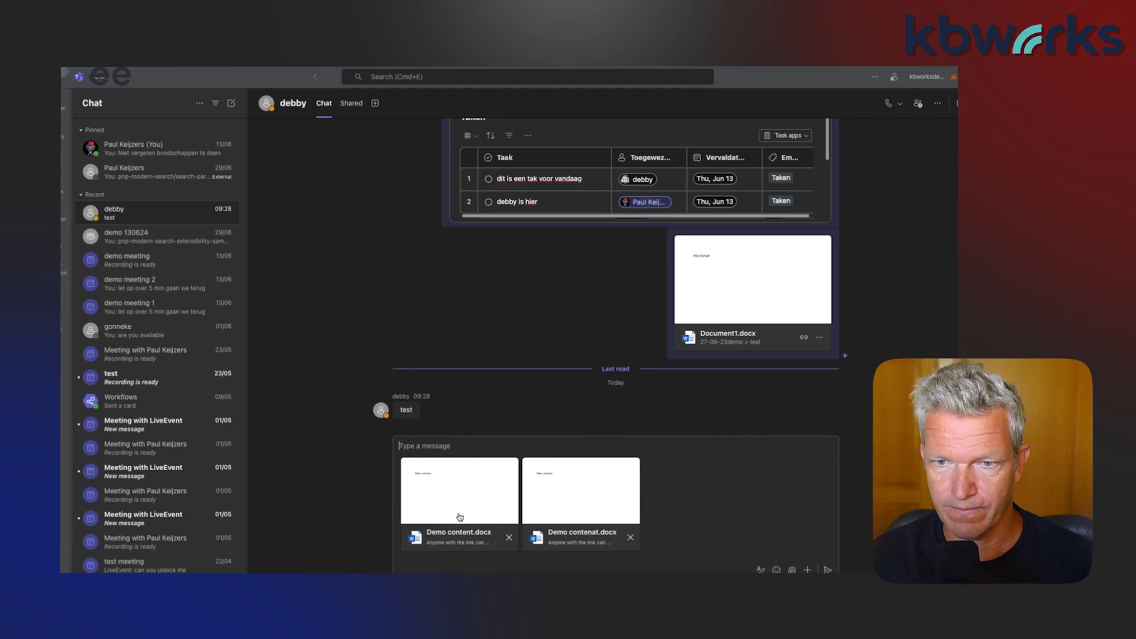
mouse_move(430, 446)
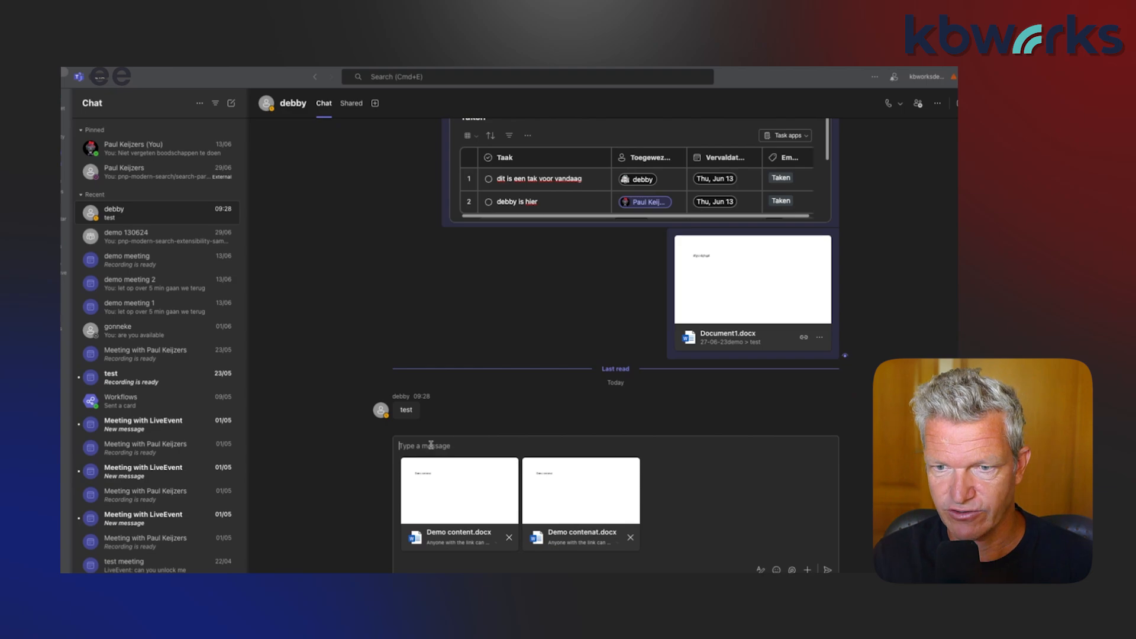
mouse_move(449, 520)
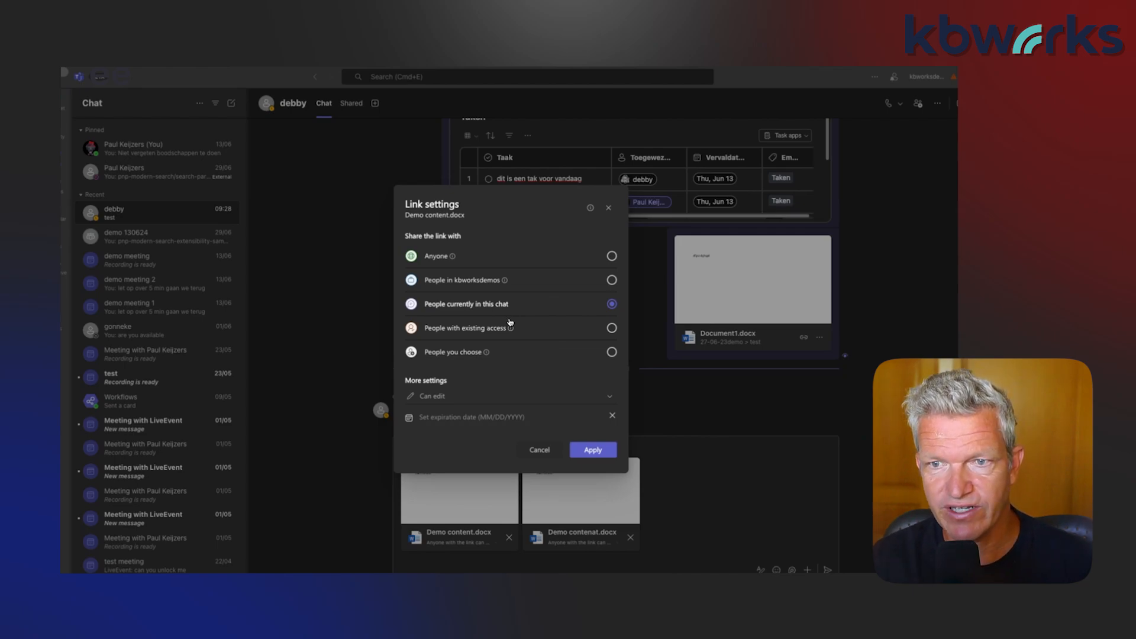
mouse_move(504, 364)
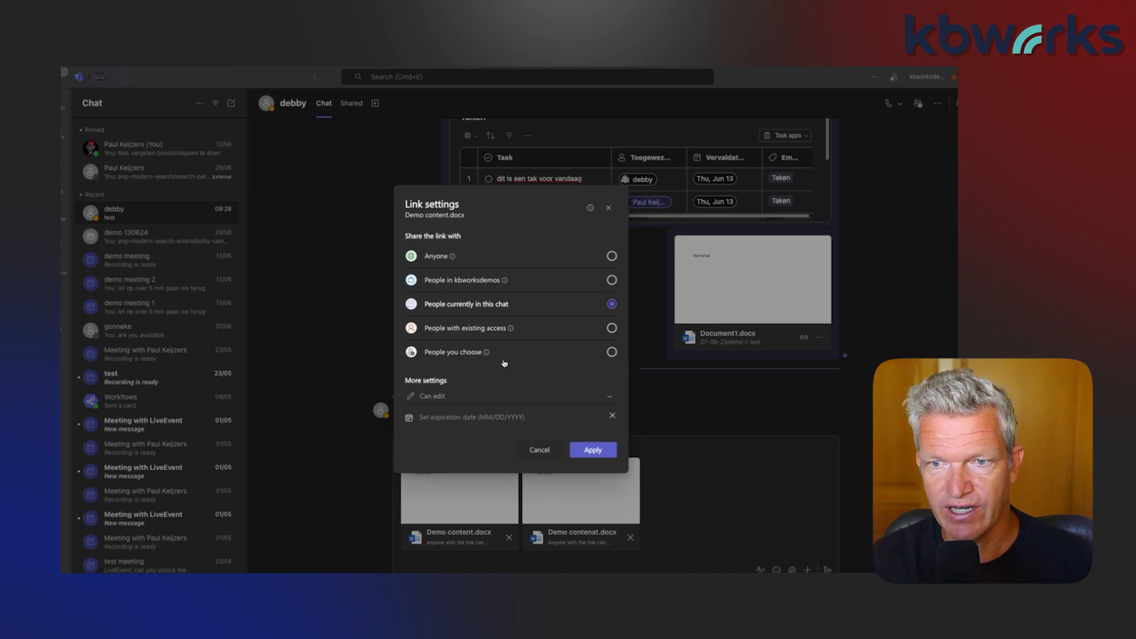
Step: Limit the Demo content.docx link to this chat, view-only, expiring Aug 5, 2024
click(510, 396)
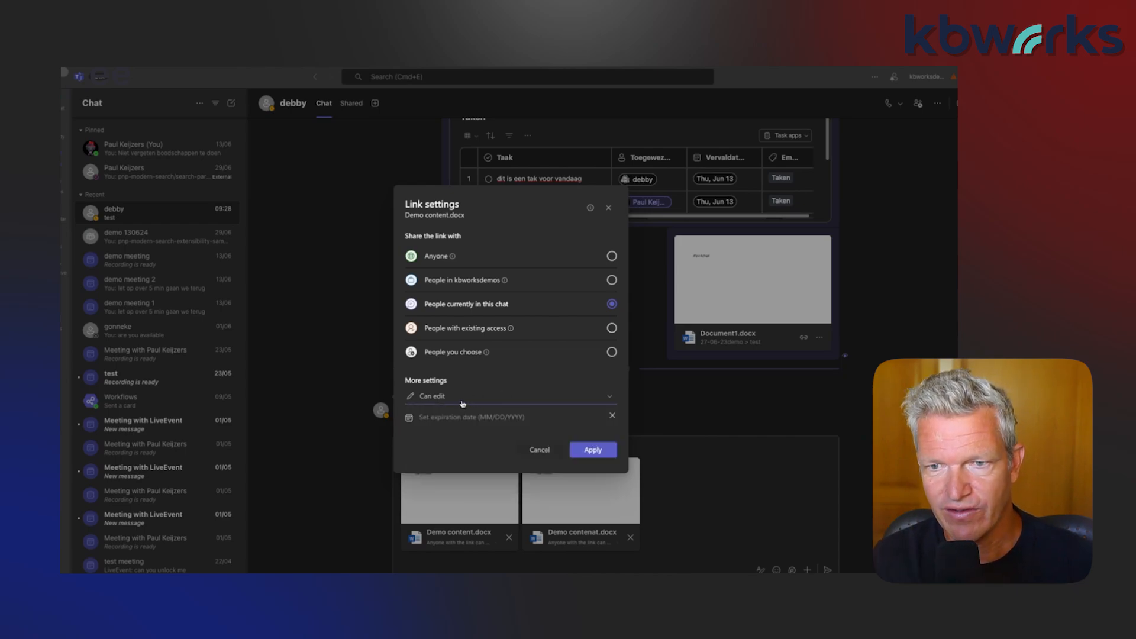
click(510, 396)
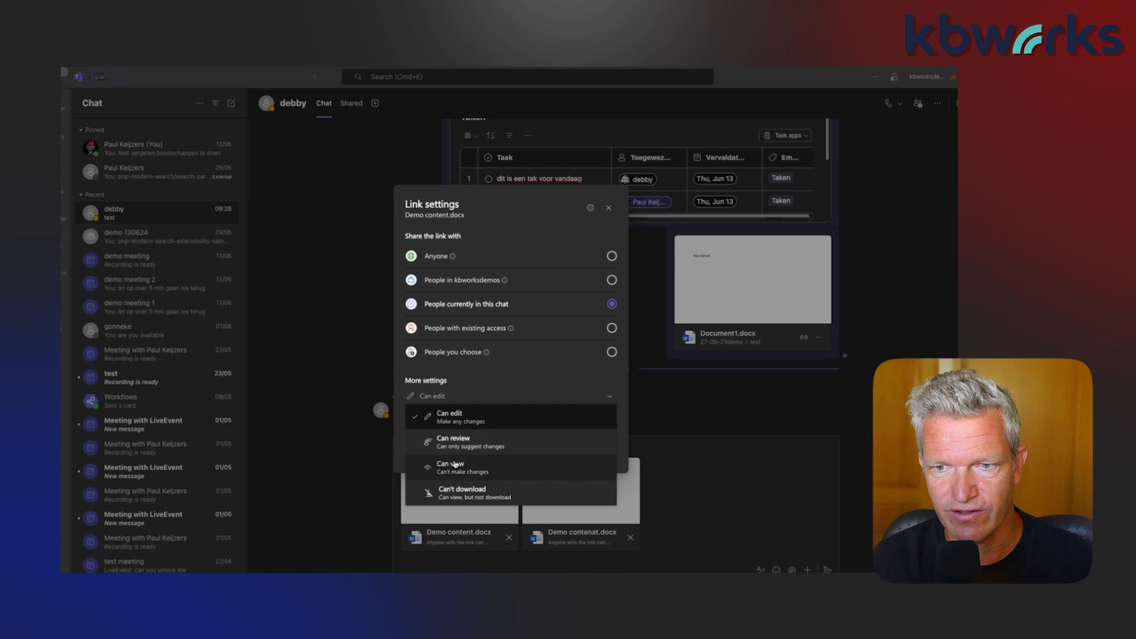
click(450, 465)
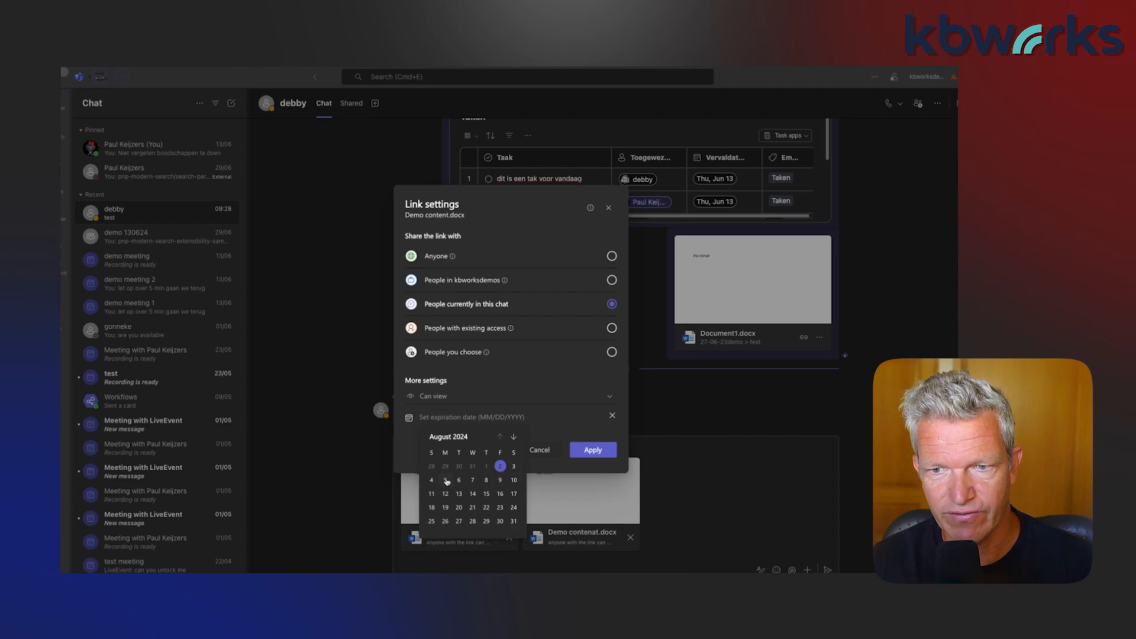
click(445, 480)
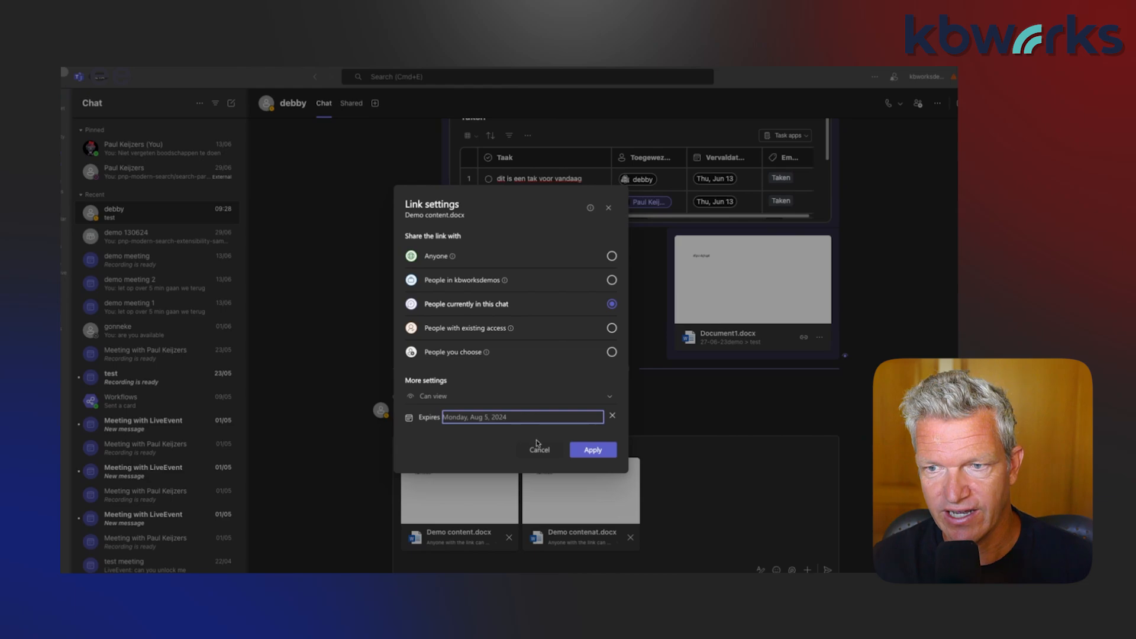
Step: Apply the link settings, then restrict Demo contenat.docx's link to people in this chat
click(592, 450)
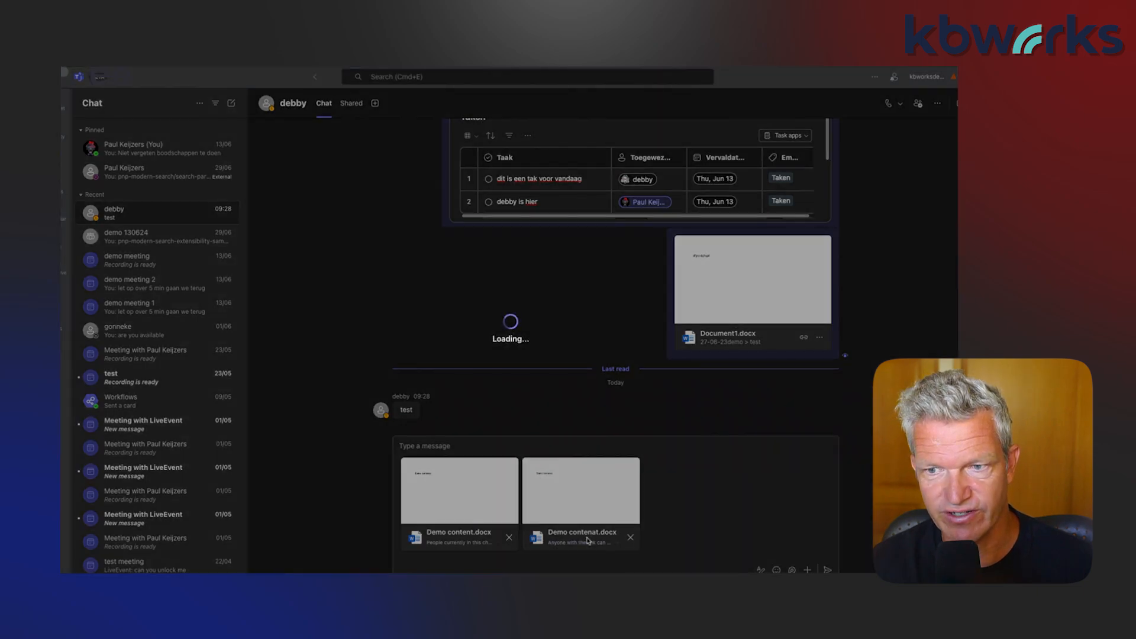
click(581, 542)
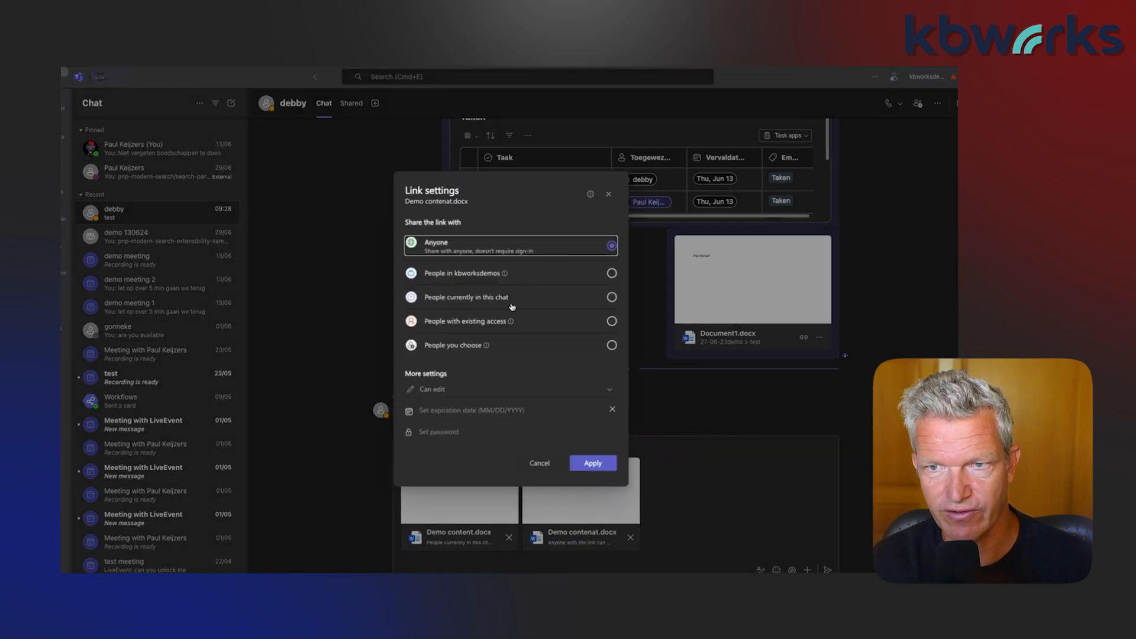
click(611, 297)
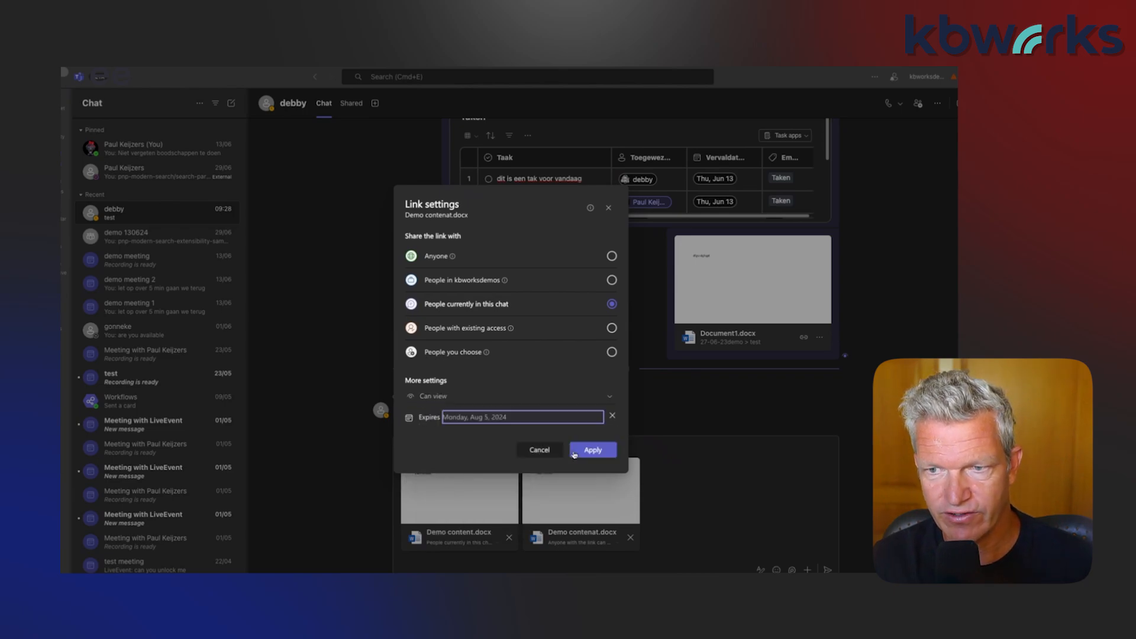
click(593, 449)
text(h)
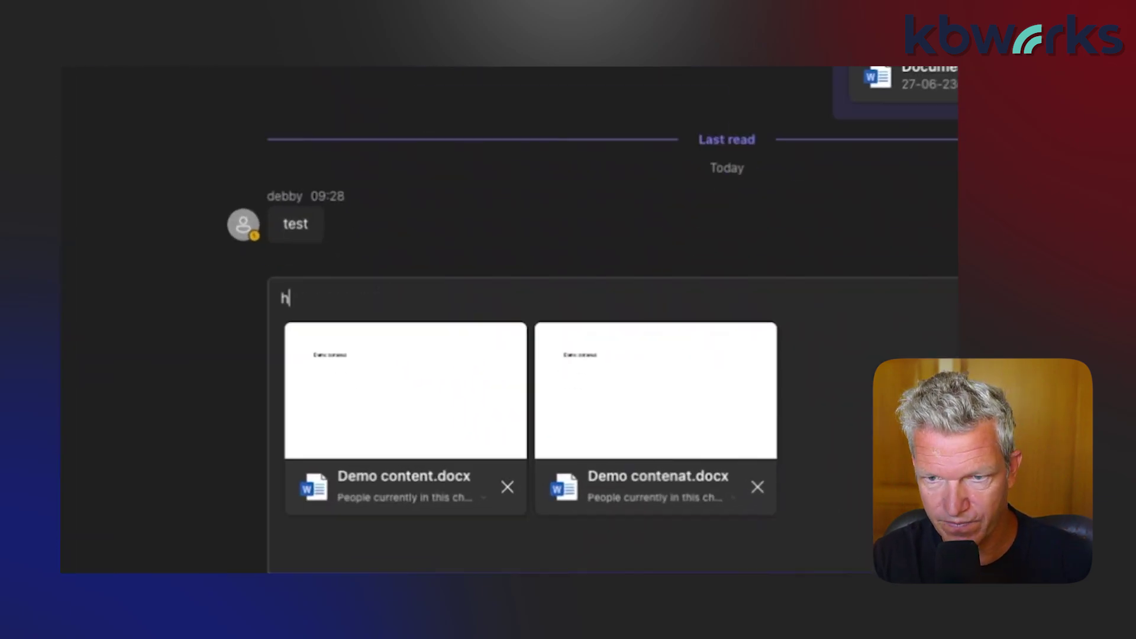
Step: Type and send 'have a look at these files' with both Word files attached
text(ave a look)
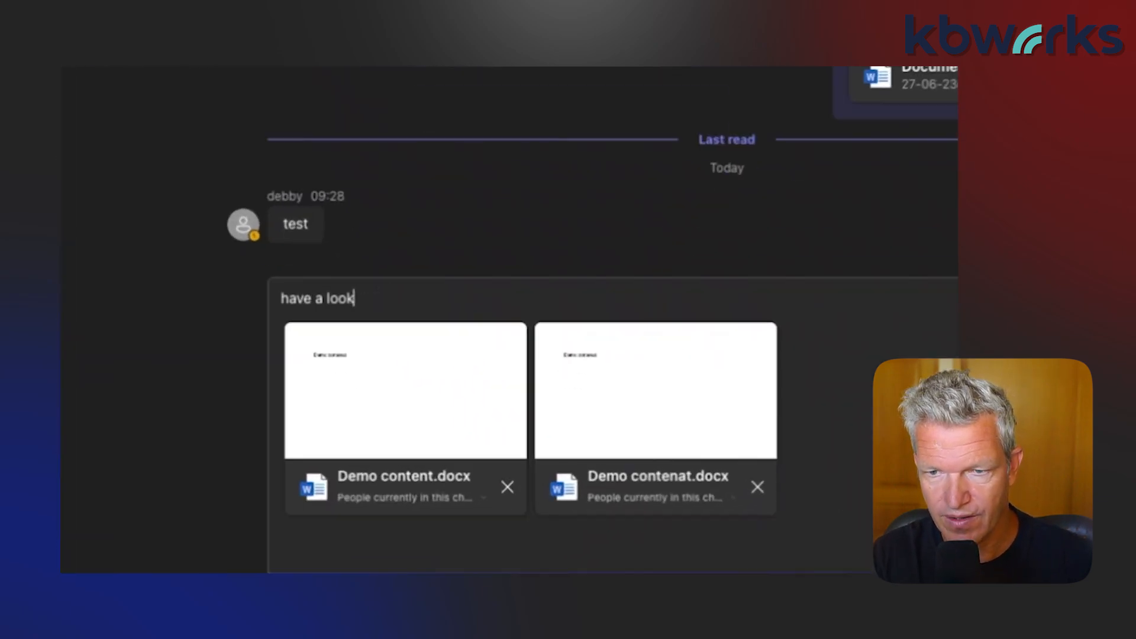
text(at these)
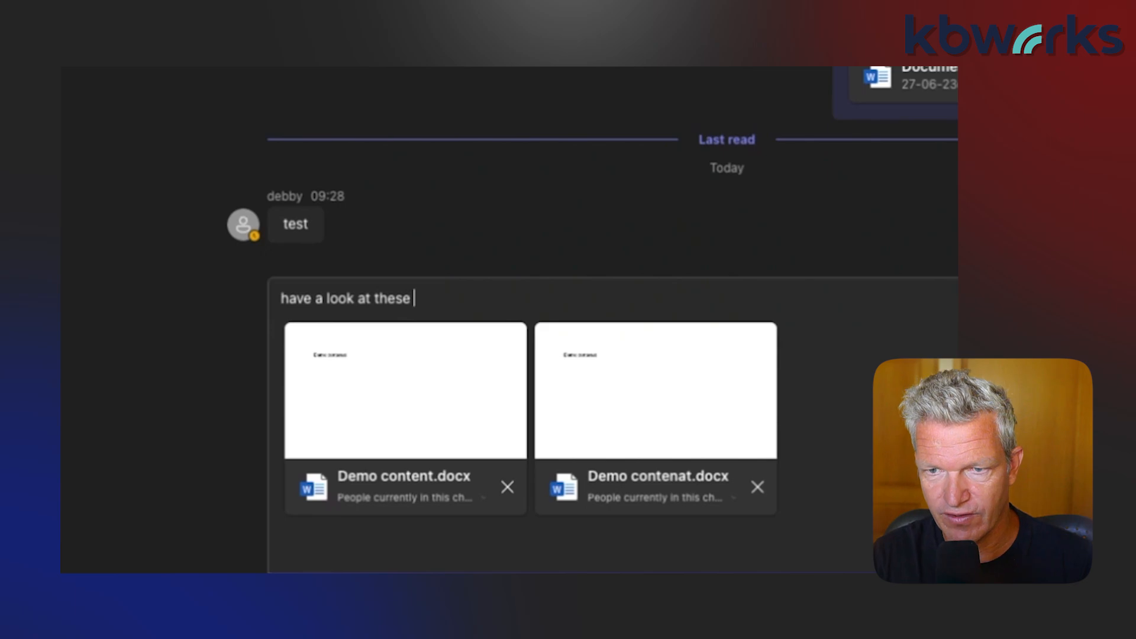
text(files)
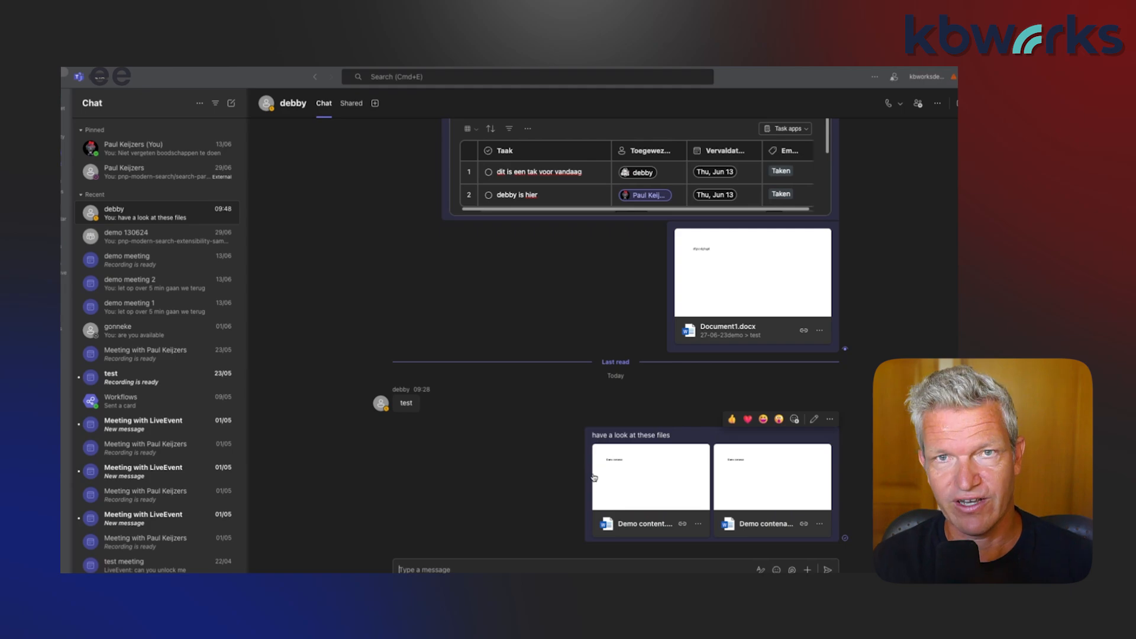
mouse_move(707, 505)
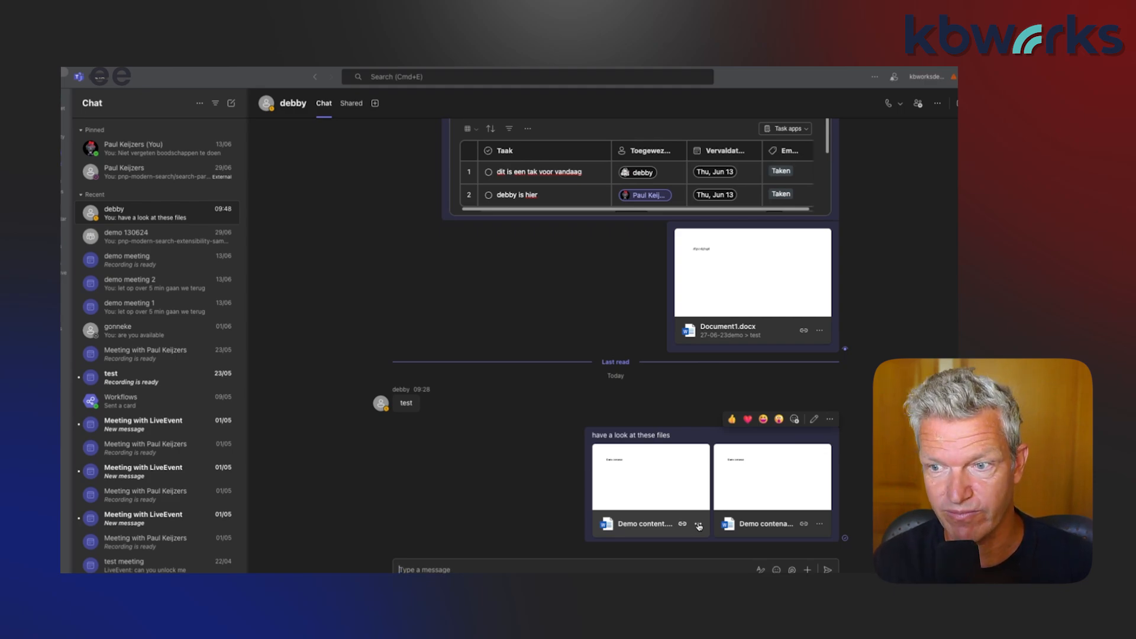
Step: Show the Open in choices (Teams, Word desktop app, Browser) for the first Demo content file
click(699, 523)
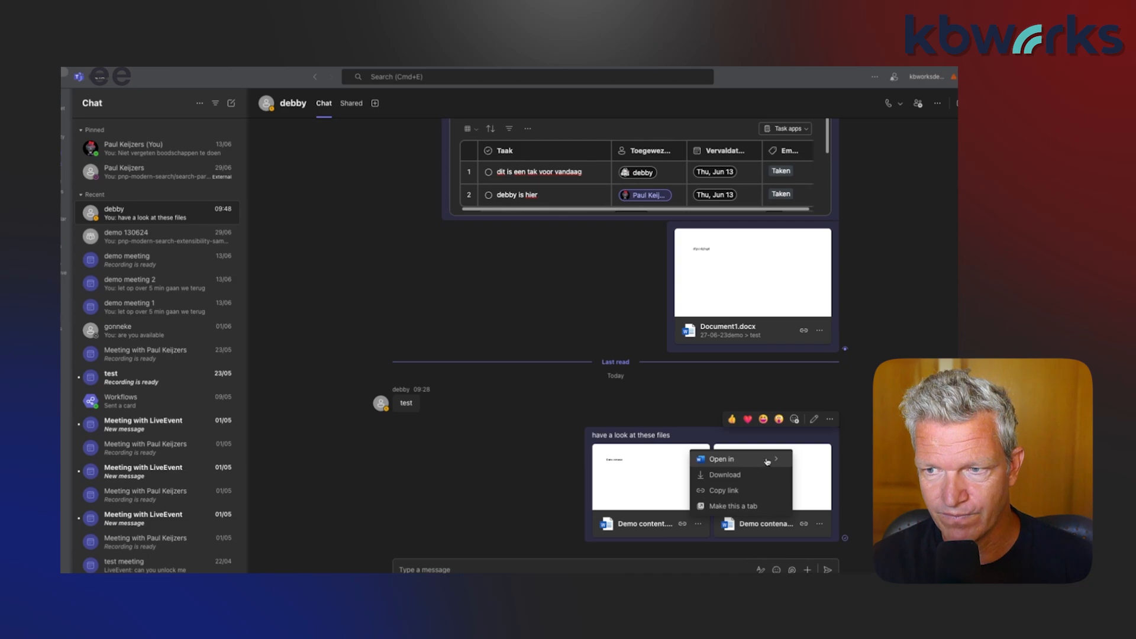
click(733, 459)
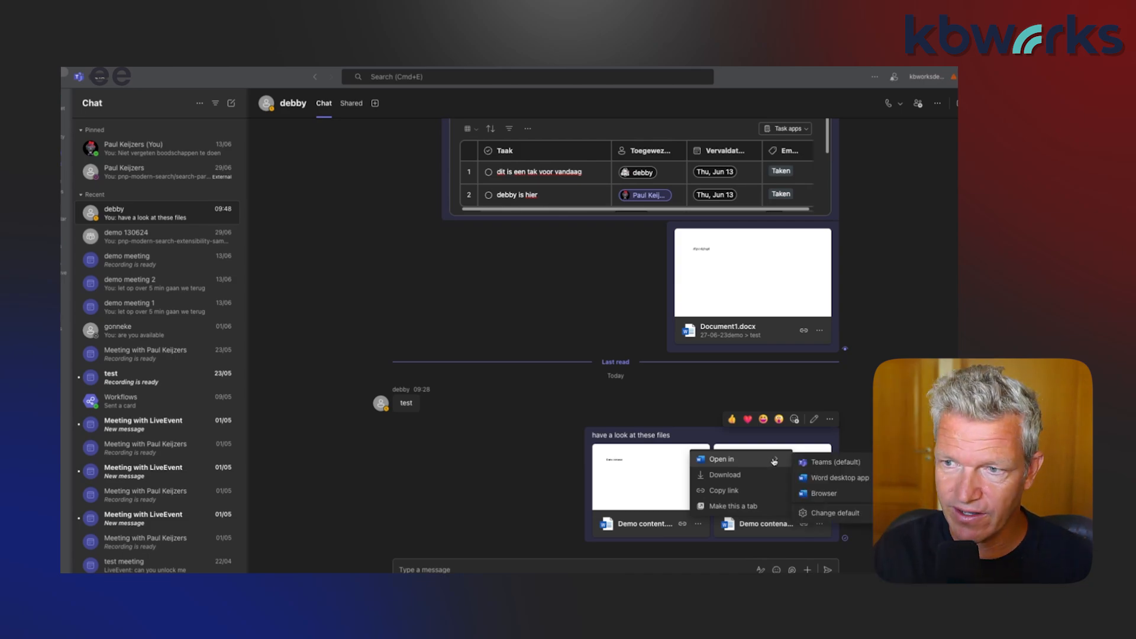
mouse_move(836, 470)
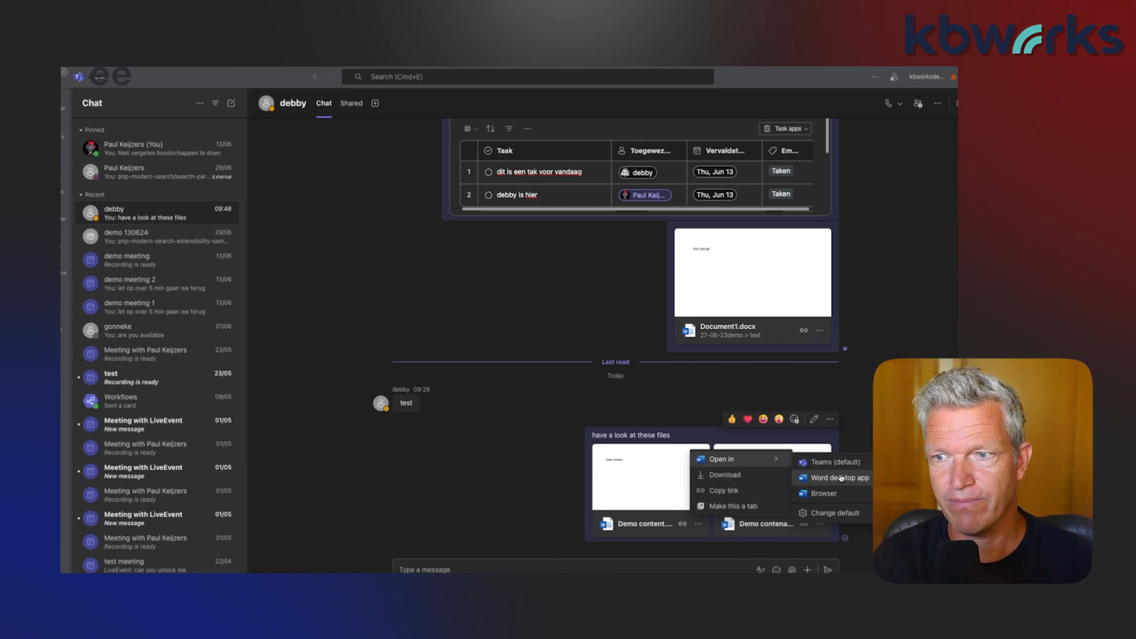
mouse_move(838, 493)
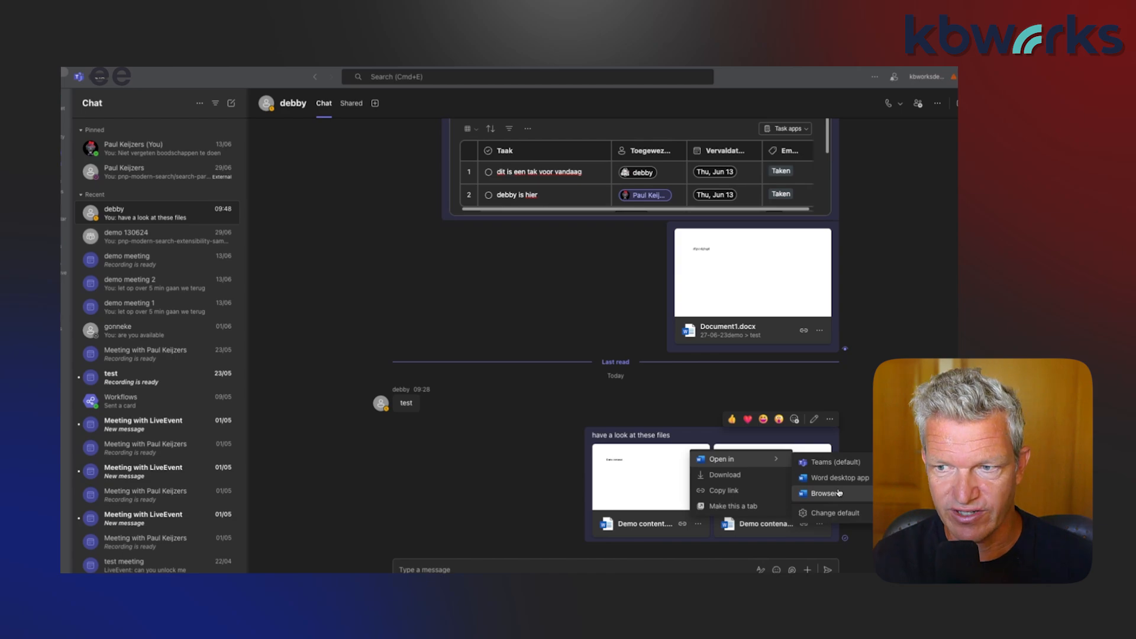
Step: Set Desktop App as the default for opening Word, PowerPoint and Excel files
click(834, 512)
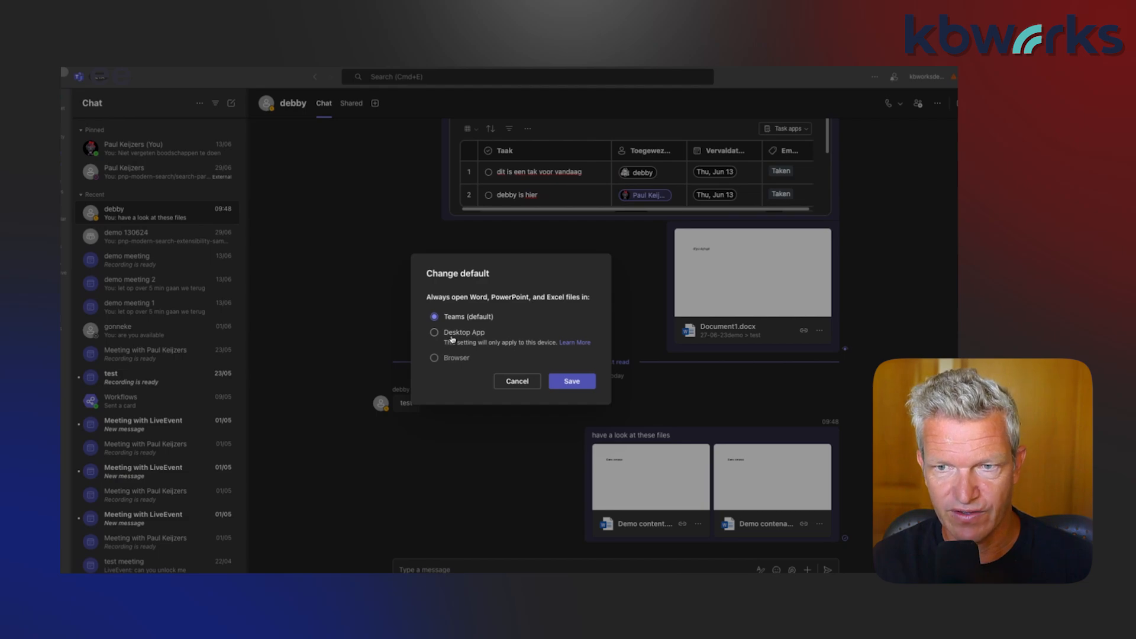
click(434, 332)
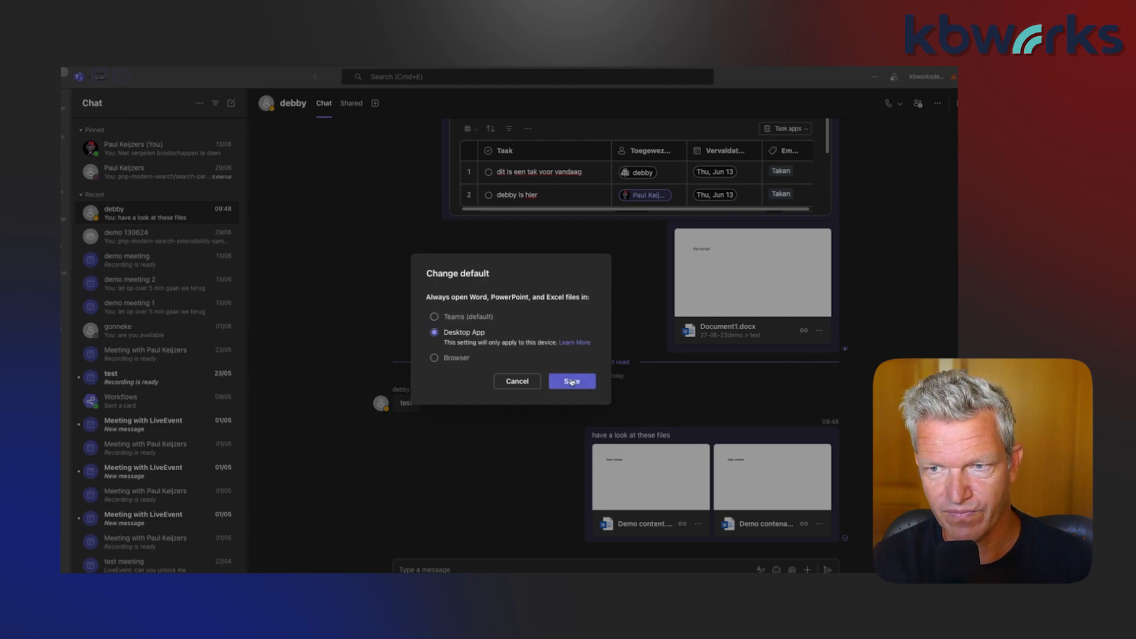
click(571, 381)
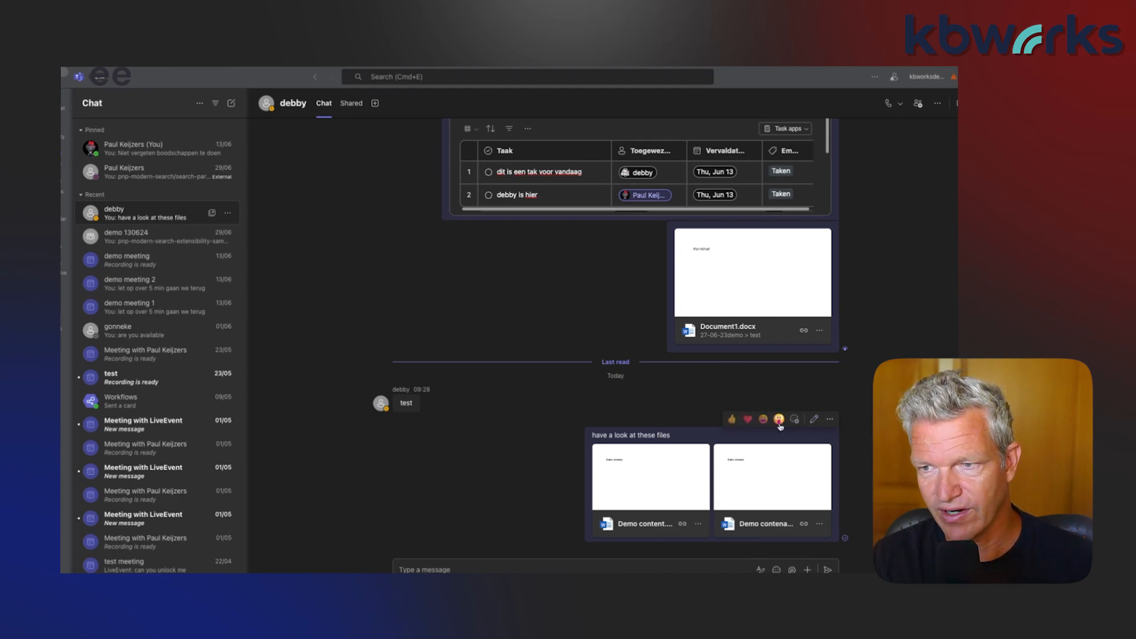
Step: Copy a link to the files message, then open options for test document.docx
click(827, 419)
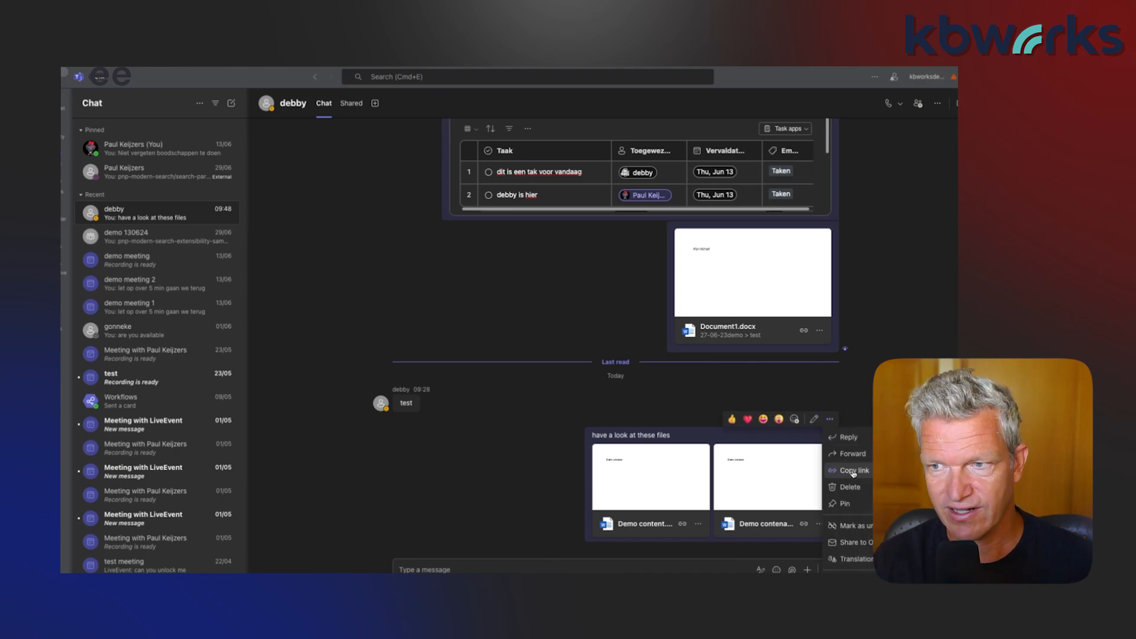
click(850, 470)
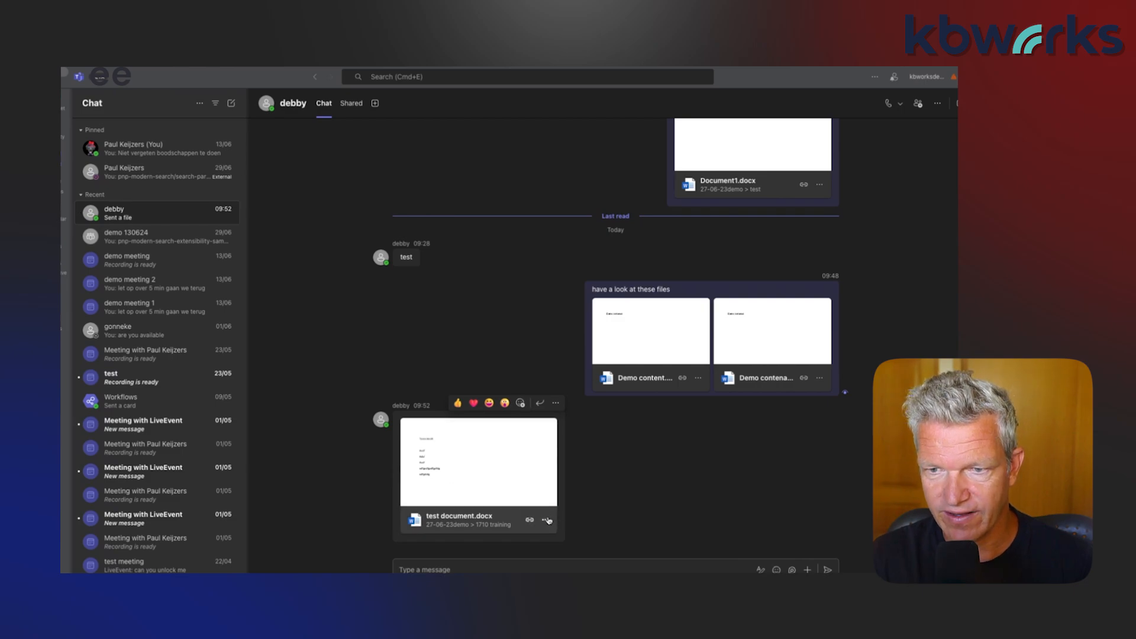
click(546, 519)
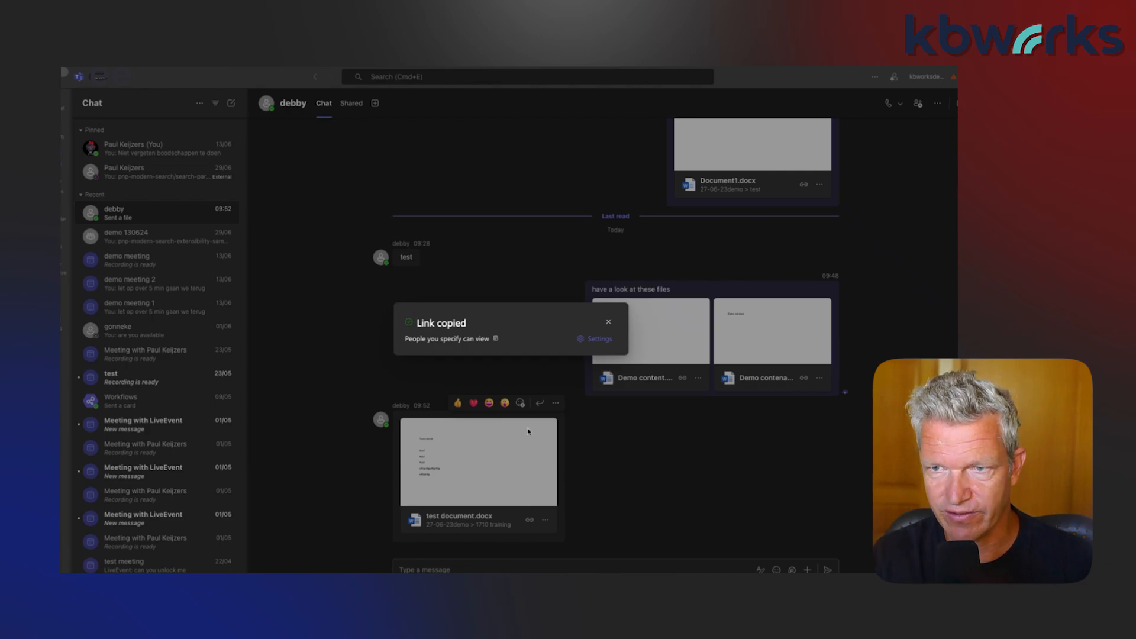
Step: Make the copied test document link editable by kbworksdemos, apply it, and close the notice
click(599, 339)
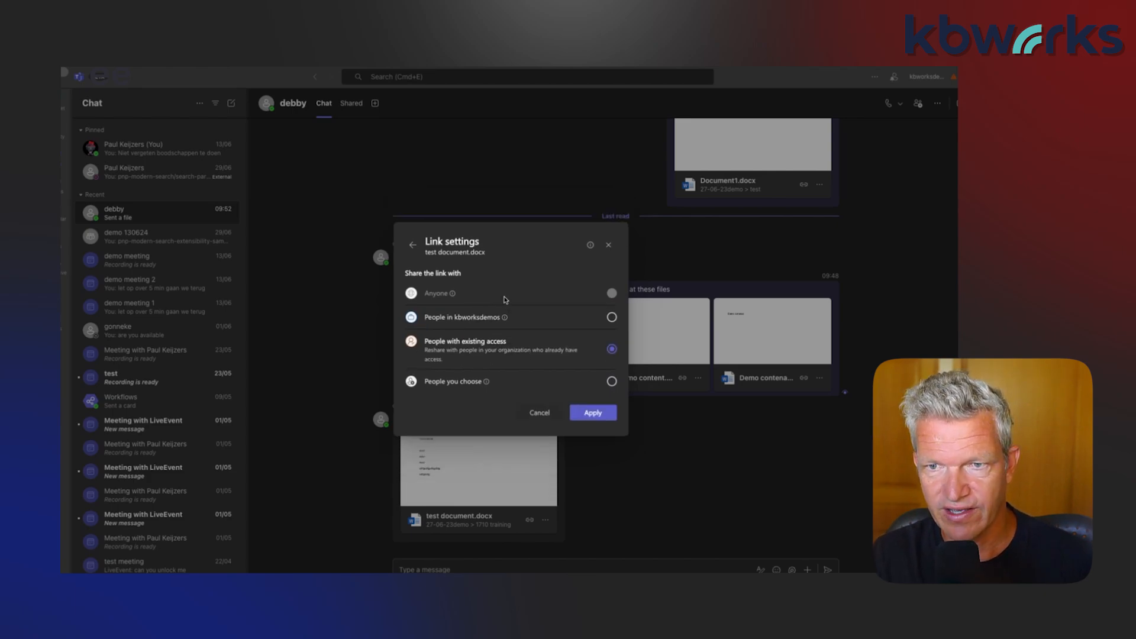
click(611, 317)
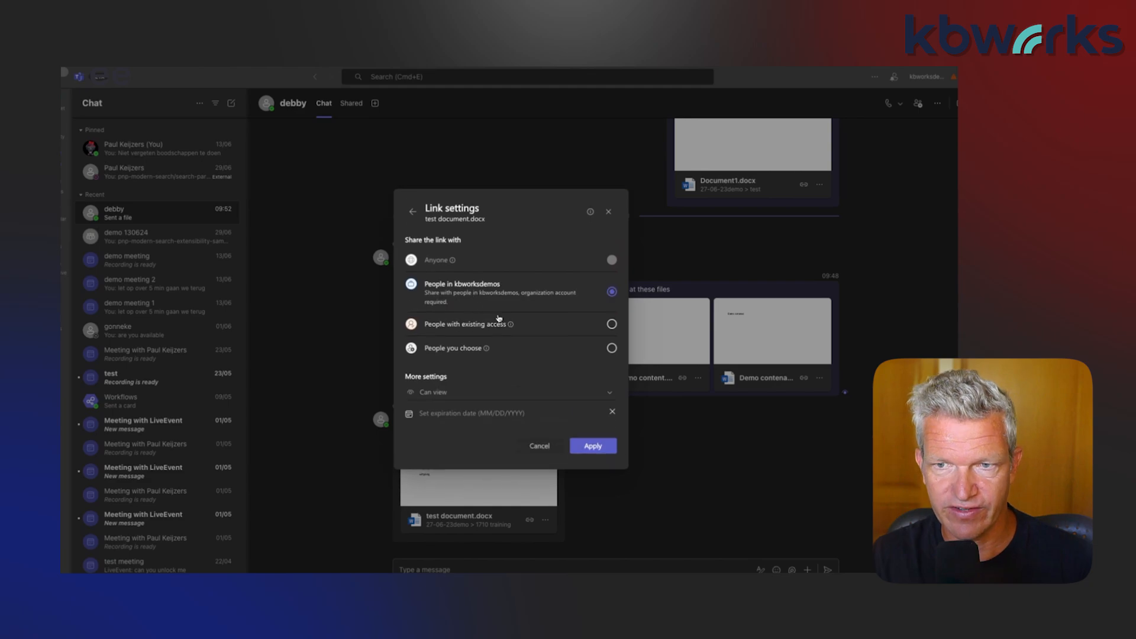
mouse_move(492, 294)
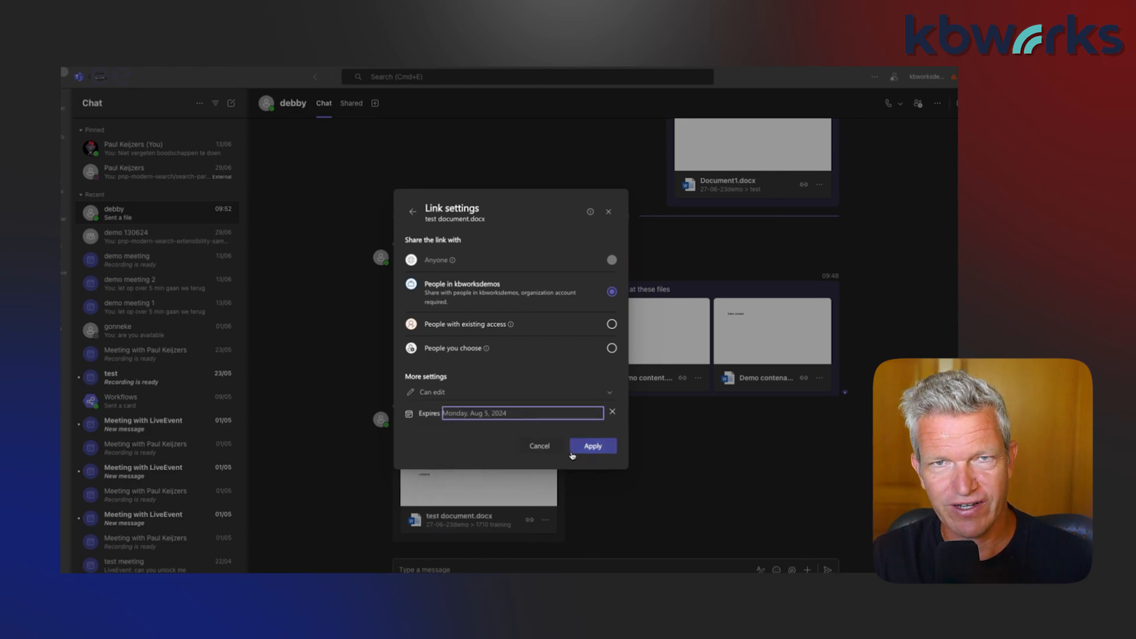
click(592, 446)
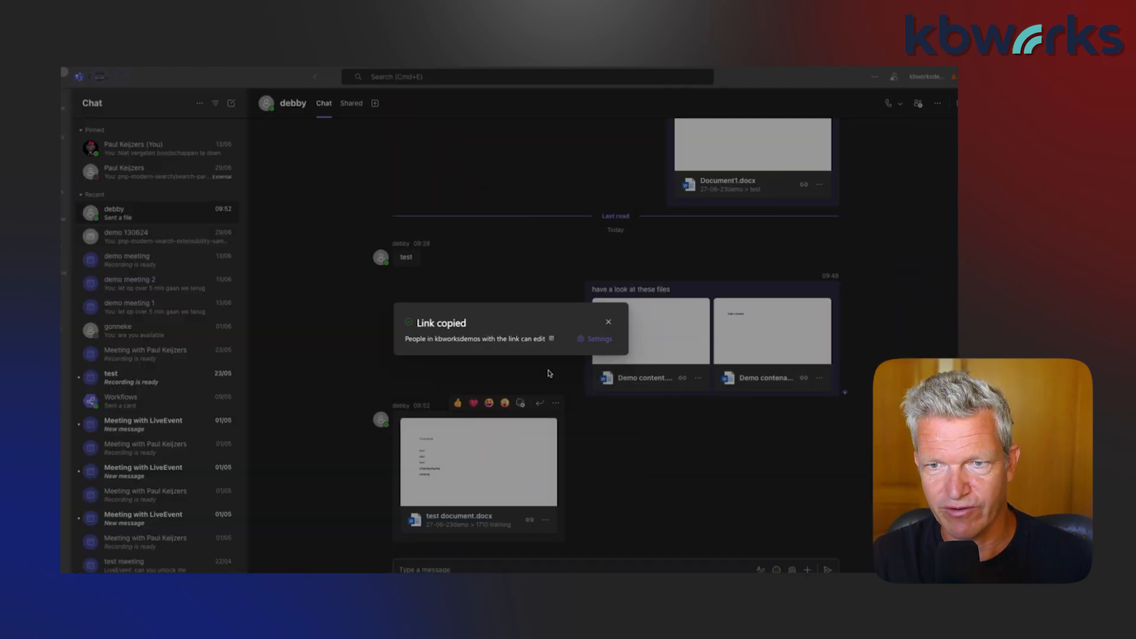
mouse_move(519, 346)
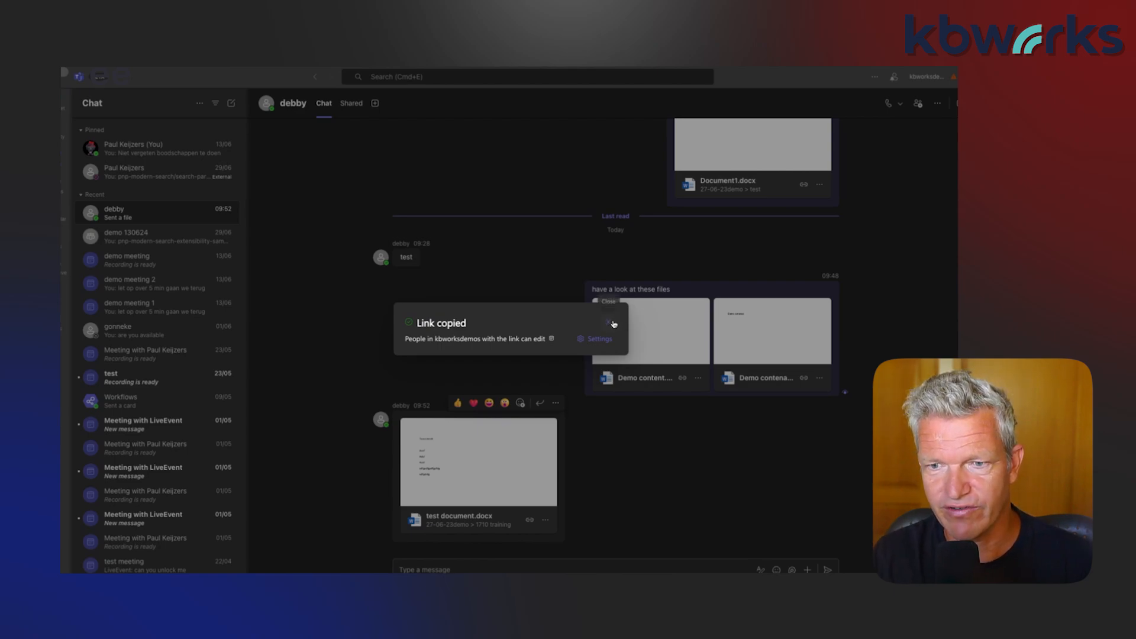
click(611, 322)
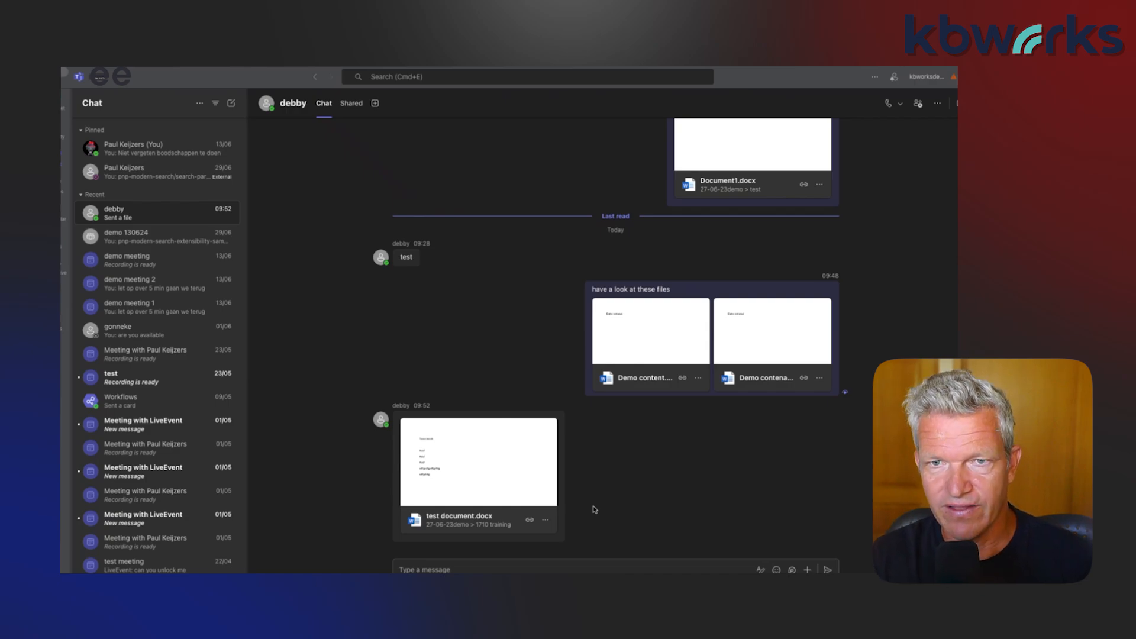
mouse_move(570, 557)
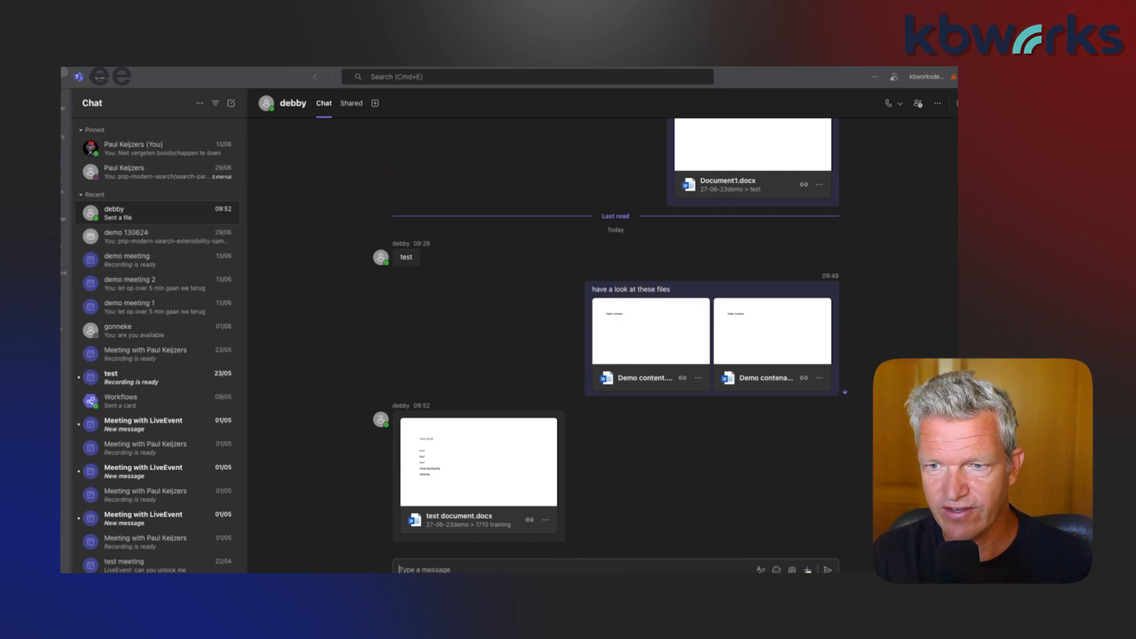
Step: Attach the most recent file, Test debby.dotx, to a new message for debby
click(809, 569)
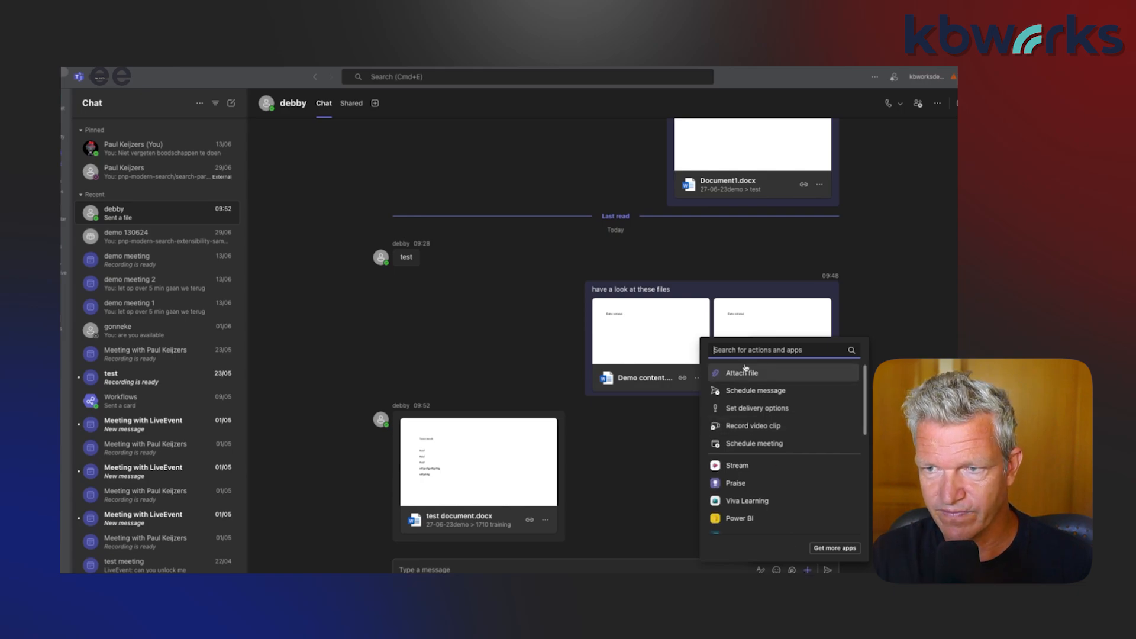
click(741, 372)
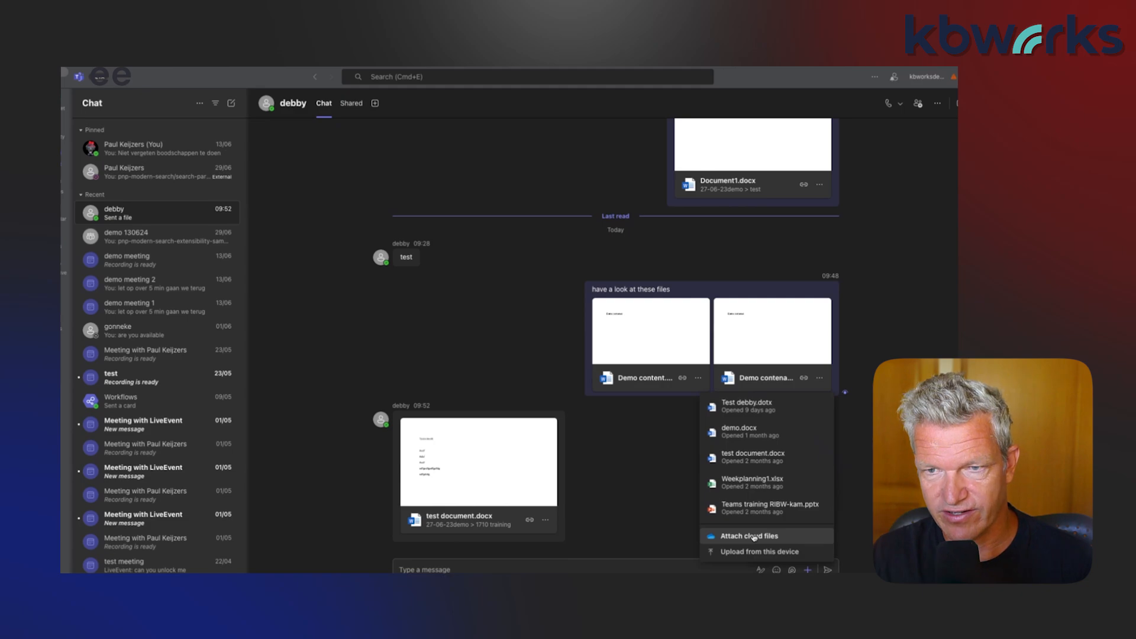
click(747, 535)
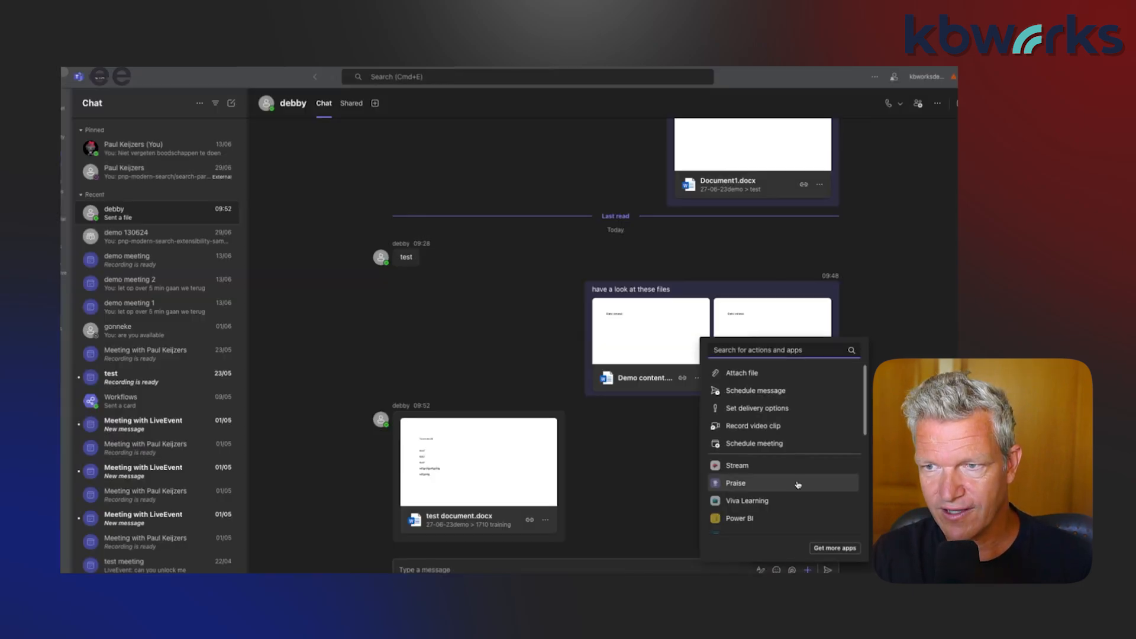
click(741, 373)
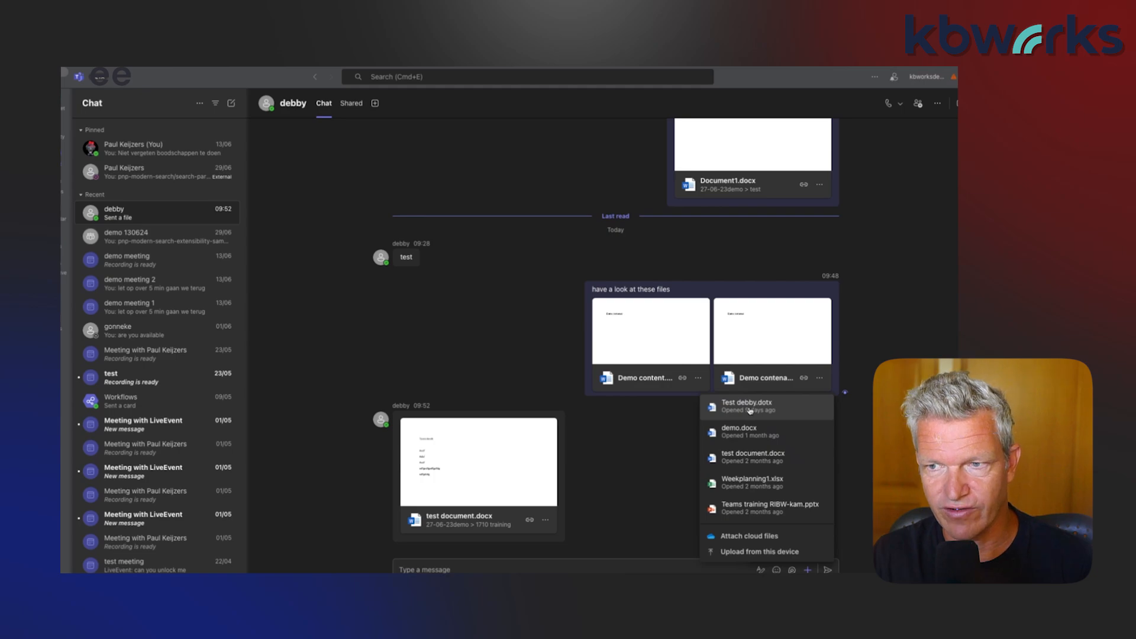
click(747, 407)
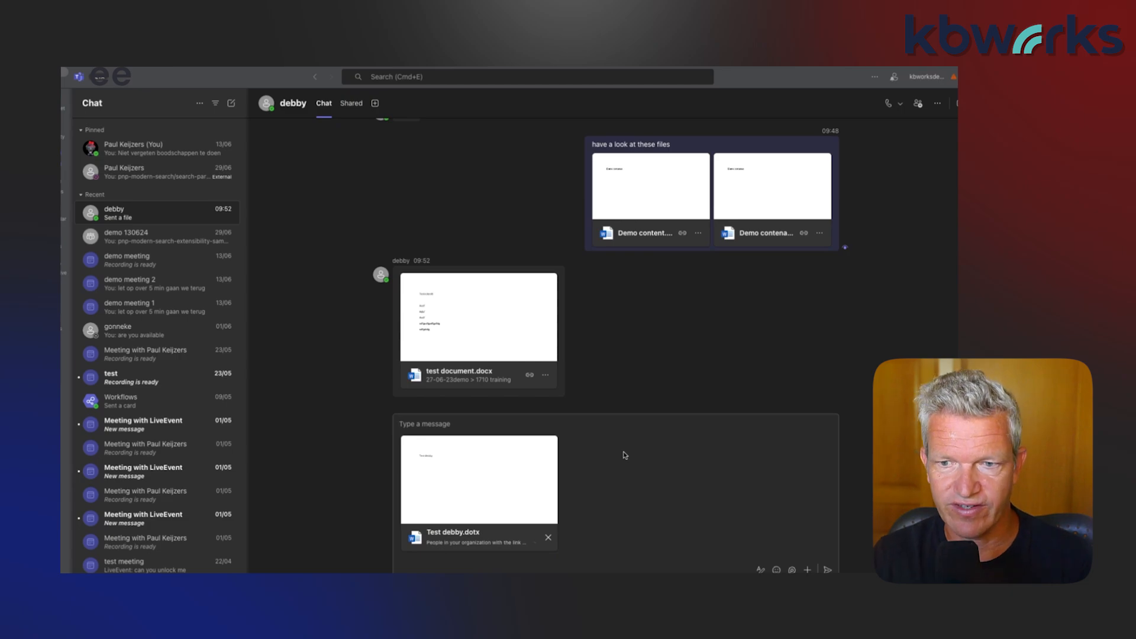
mouse_move(578, 509)
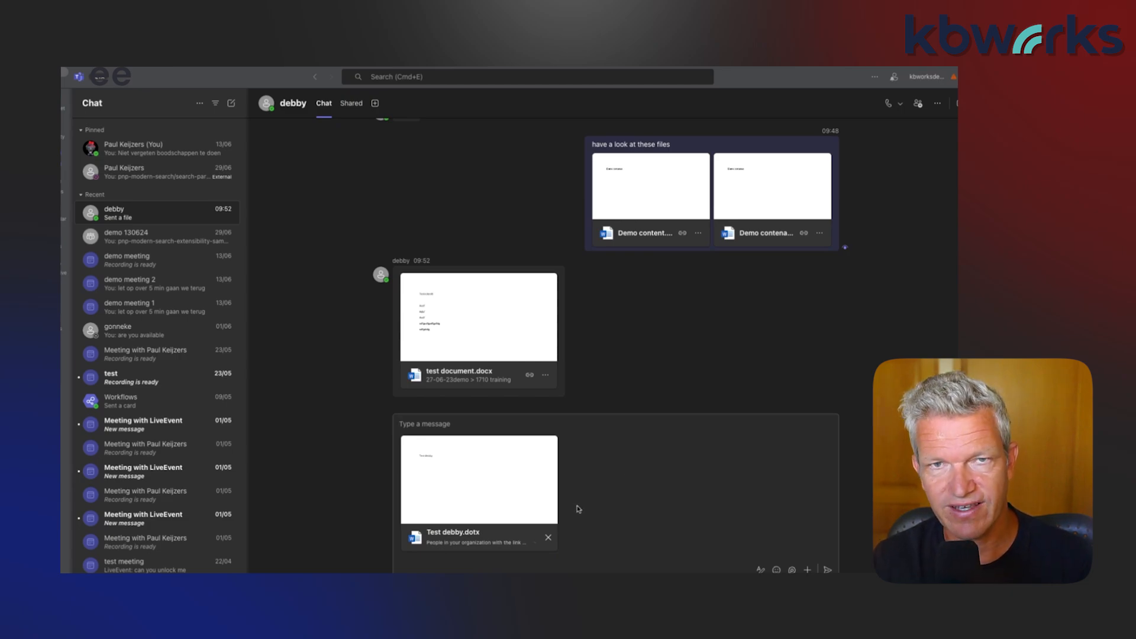
mouse_move(568, 513)
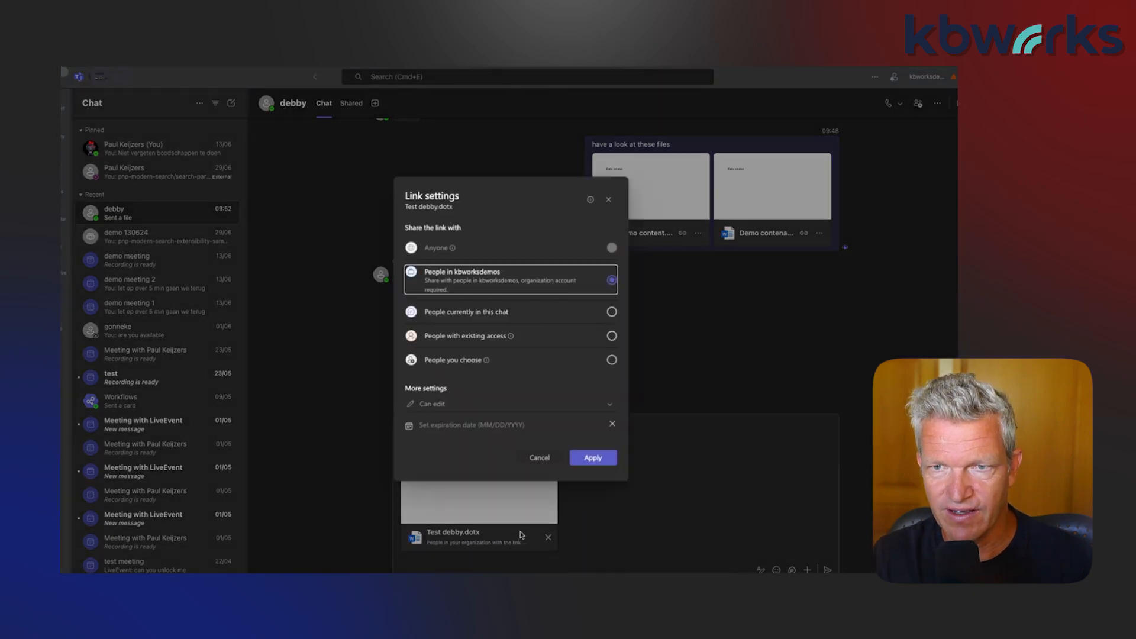
mouse_move(476, 288)
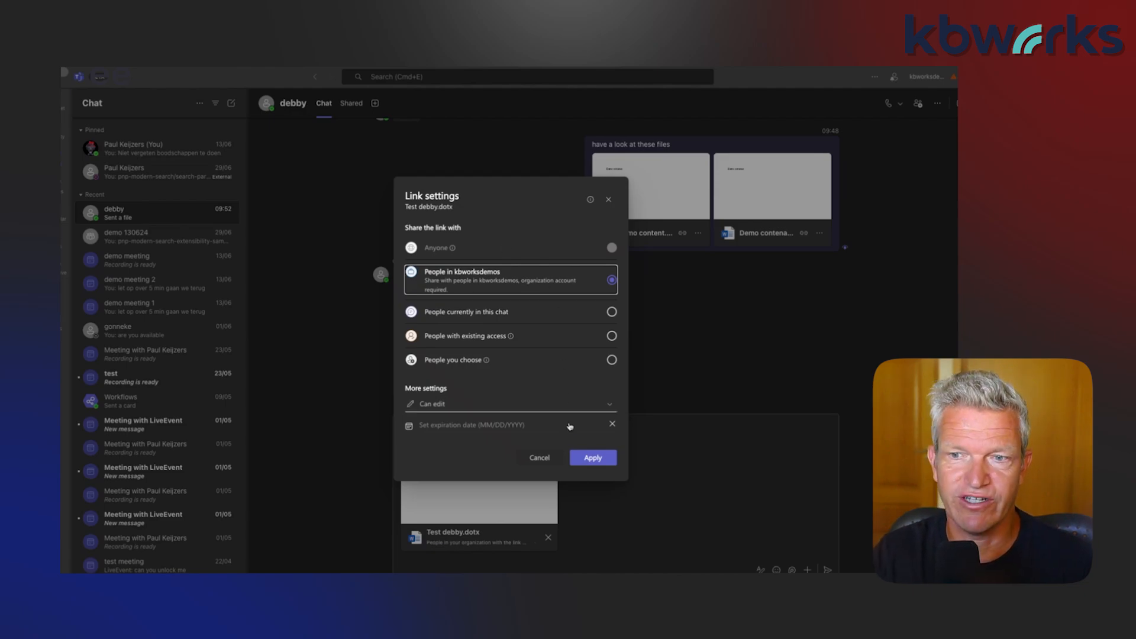
Step: Keep the 'People in kbworksdemos' link setting, apply it, and send the file
click(593, 457)
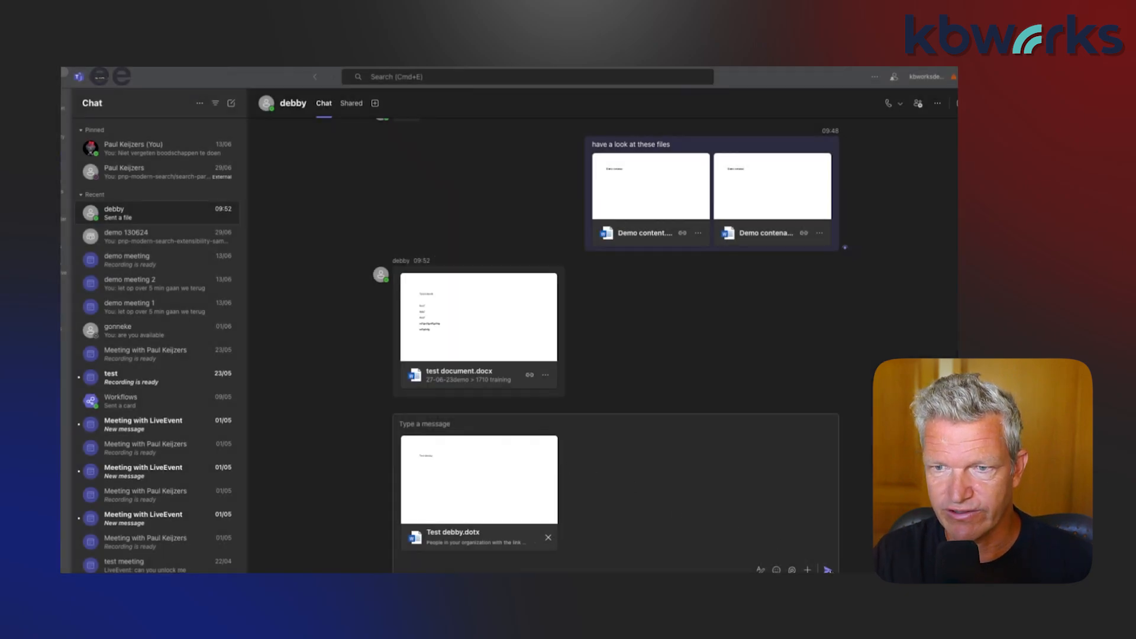
click(827, 569)
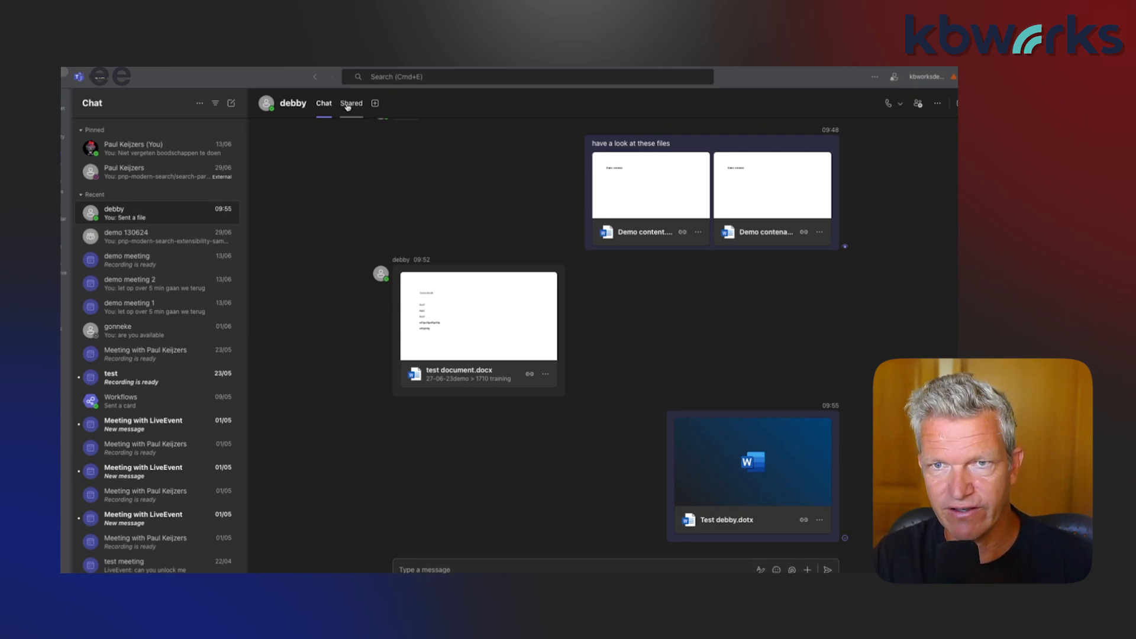
Step: Open debby's Shared tab, check the Links filter, and return to the Files list
click(350, 103)
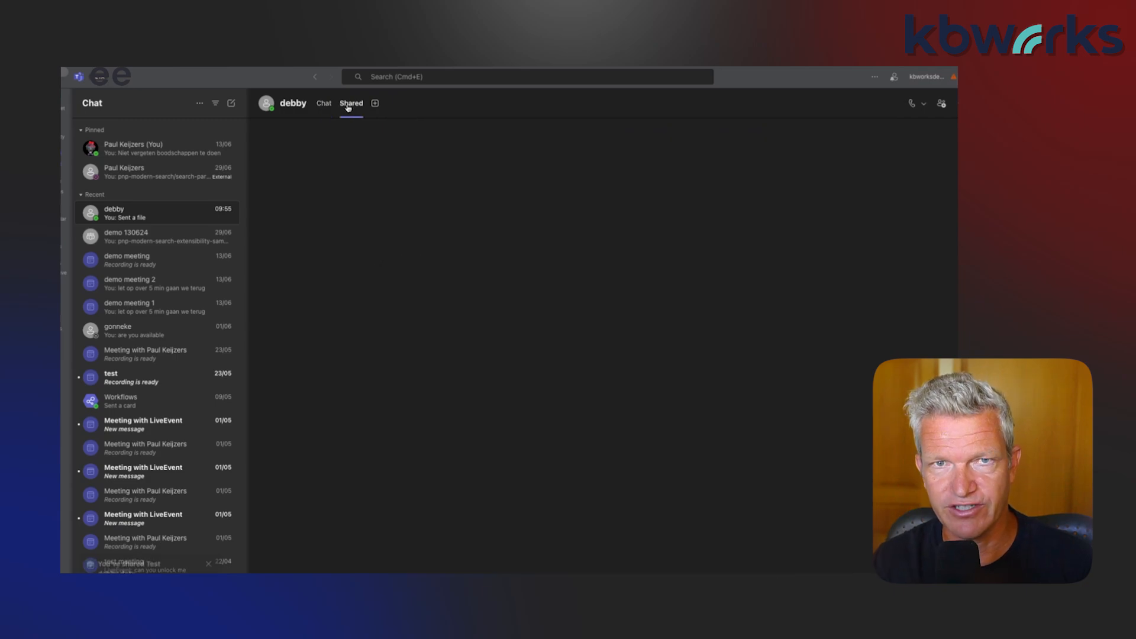
click(350, 103)
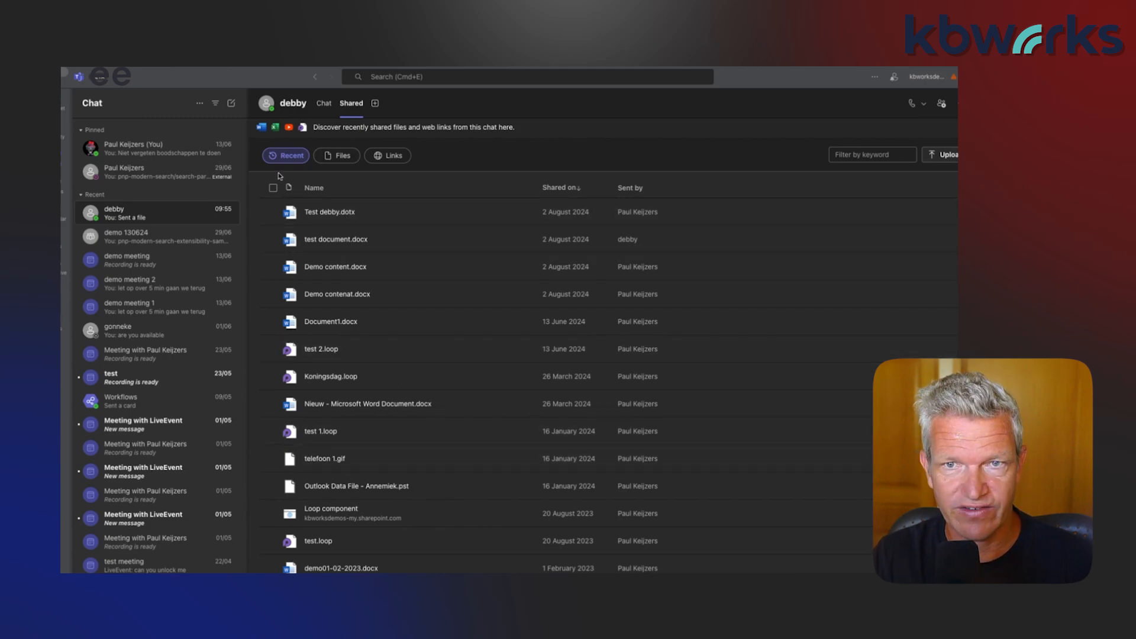
click(342, 156)
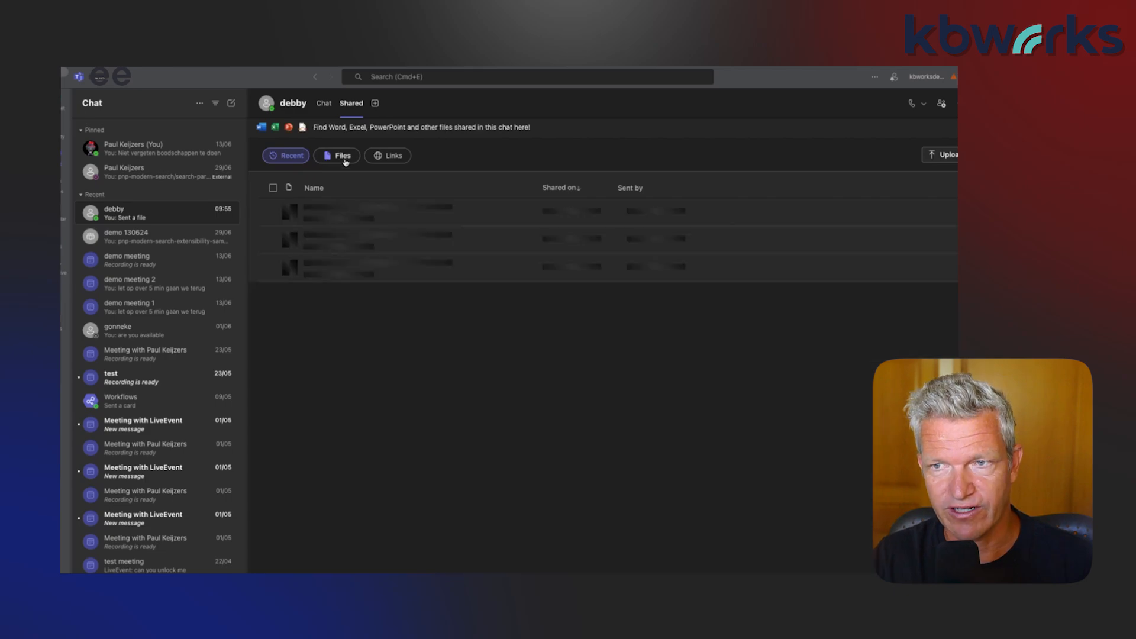
click(336, 155)
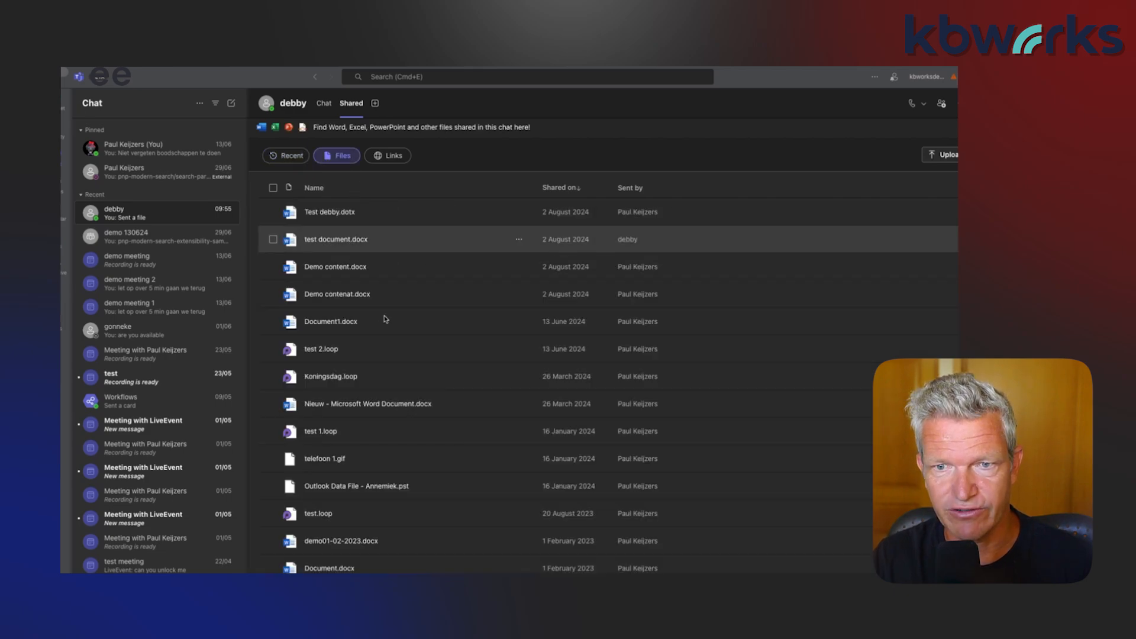
mouse_move(393, 377)
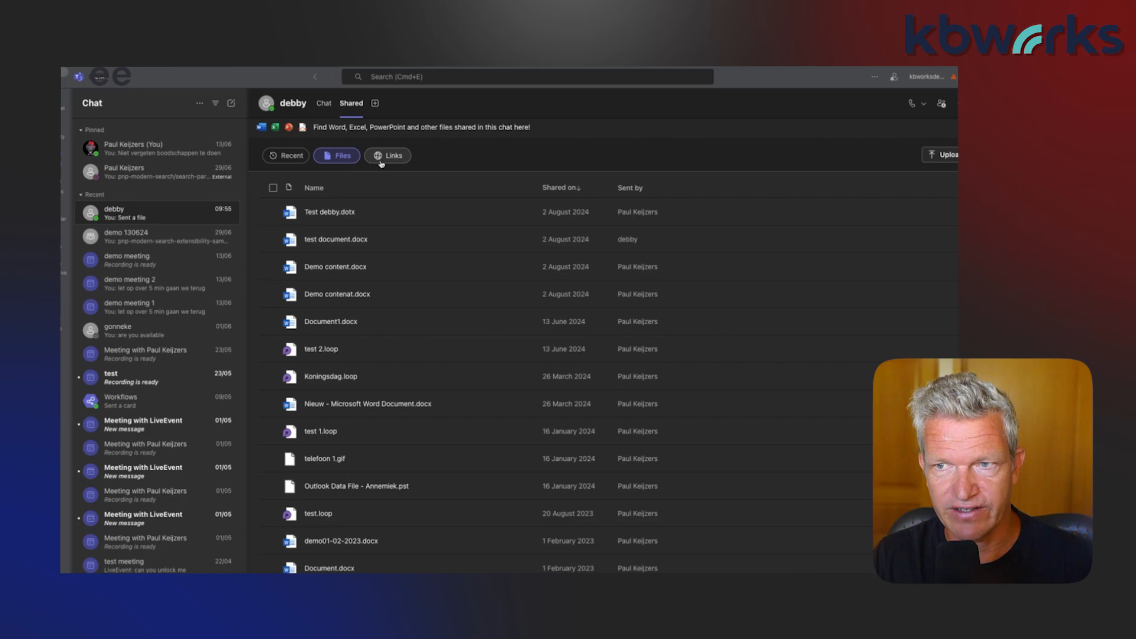
click(387, 155)
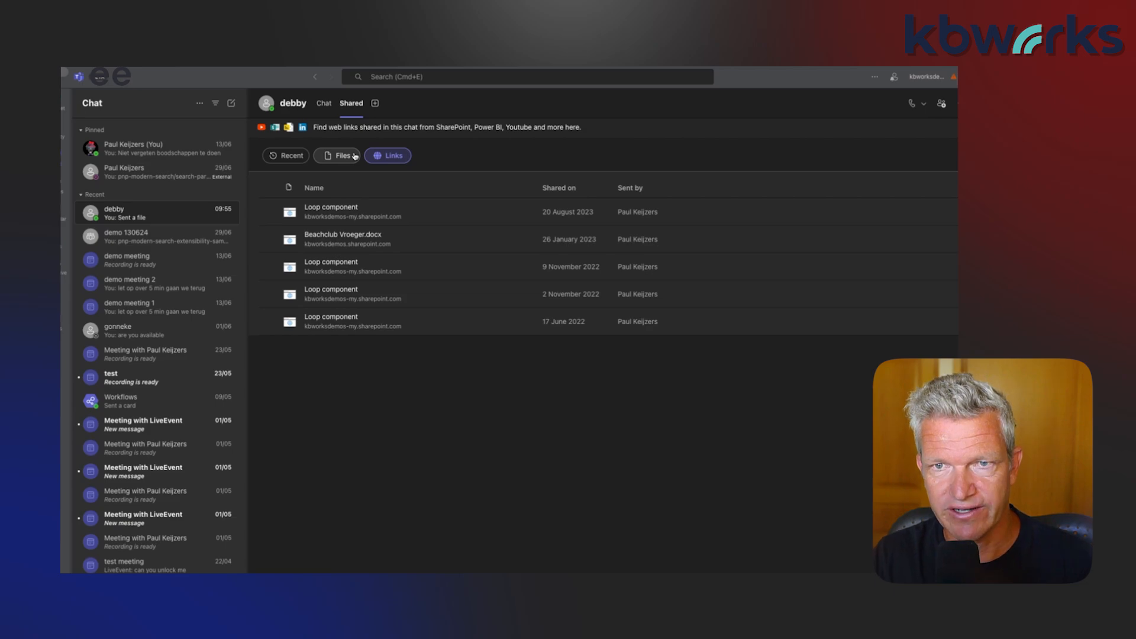
click(340, 155)
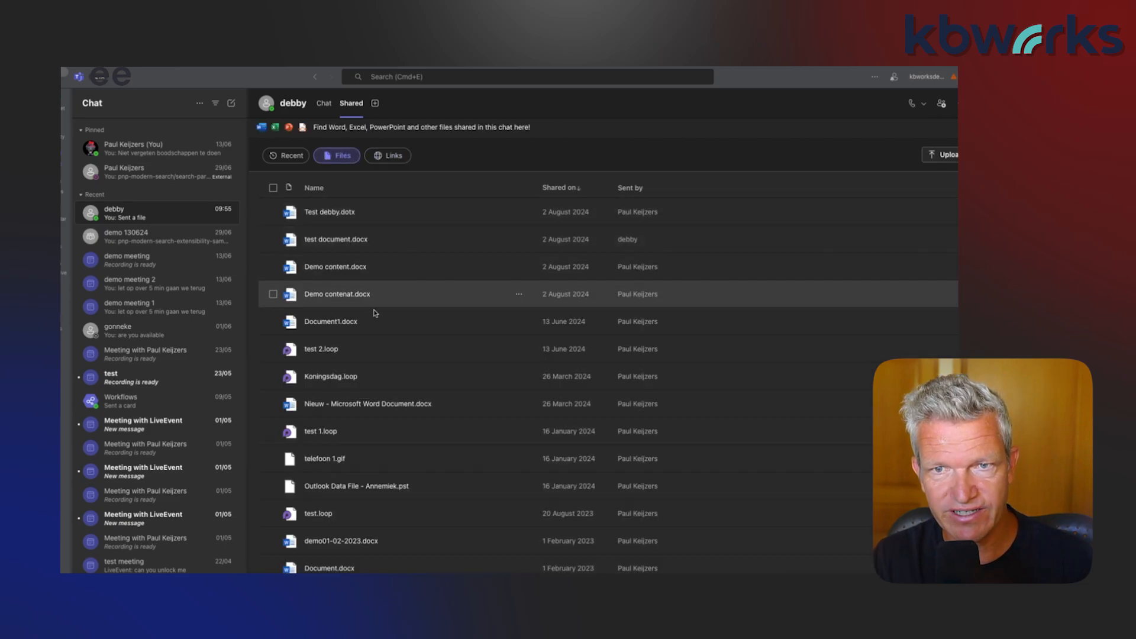
mouse_move(464, 221)
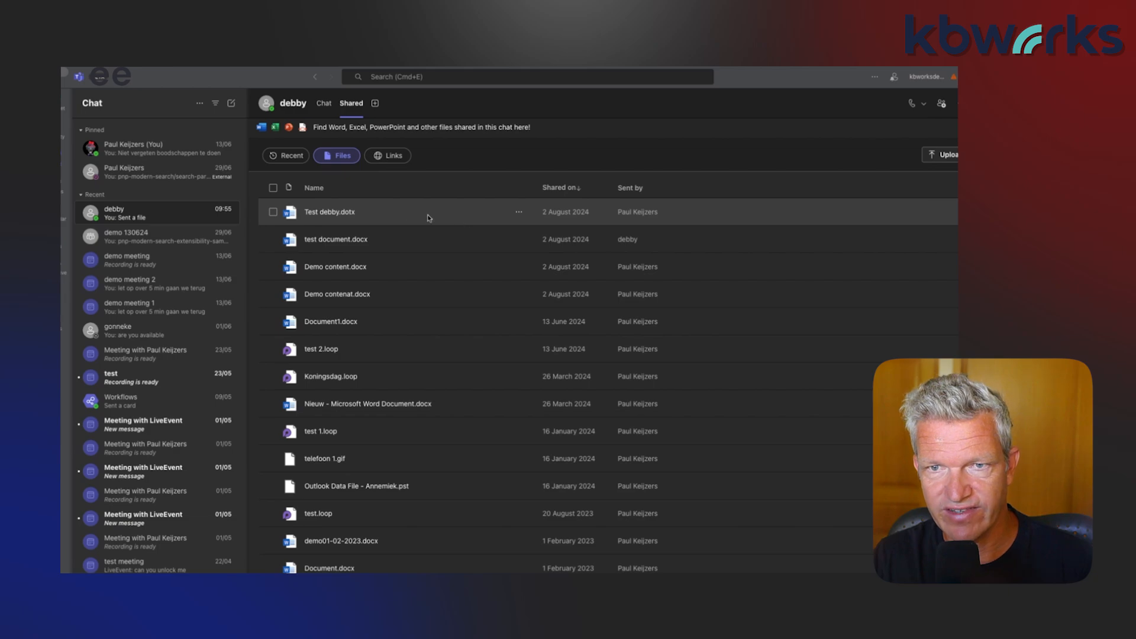
mouse_move(470, 218)
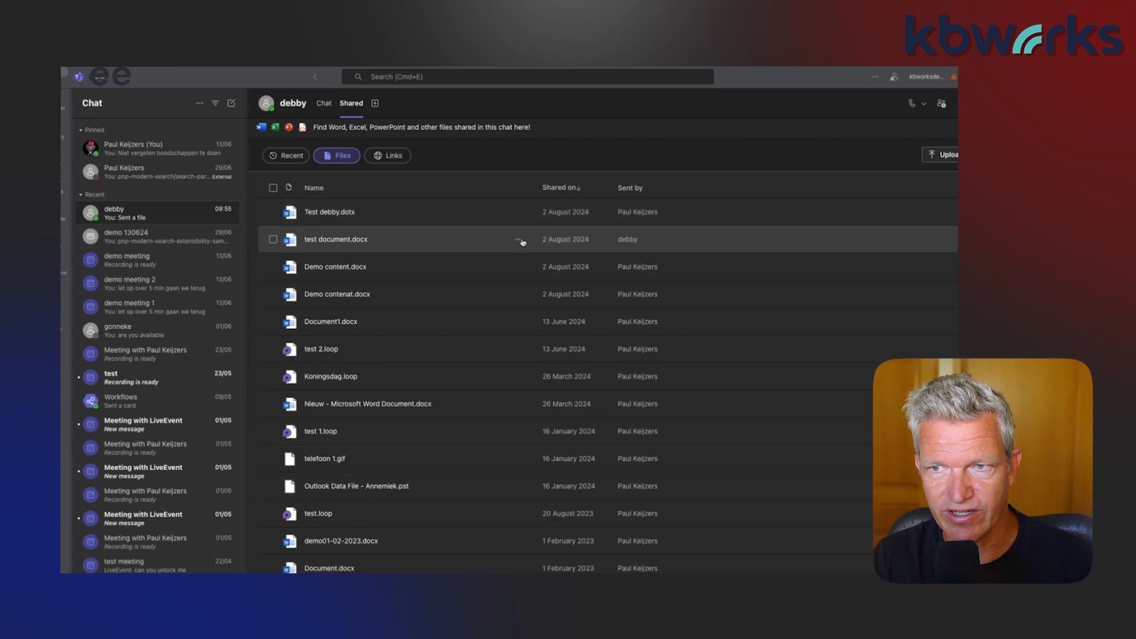
mouse_move(515, 270)
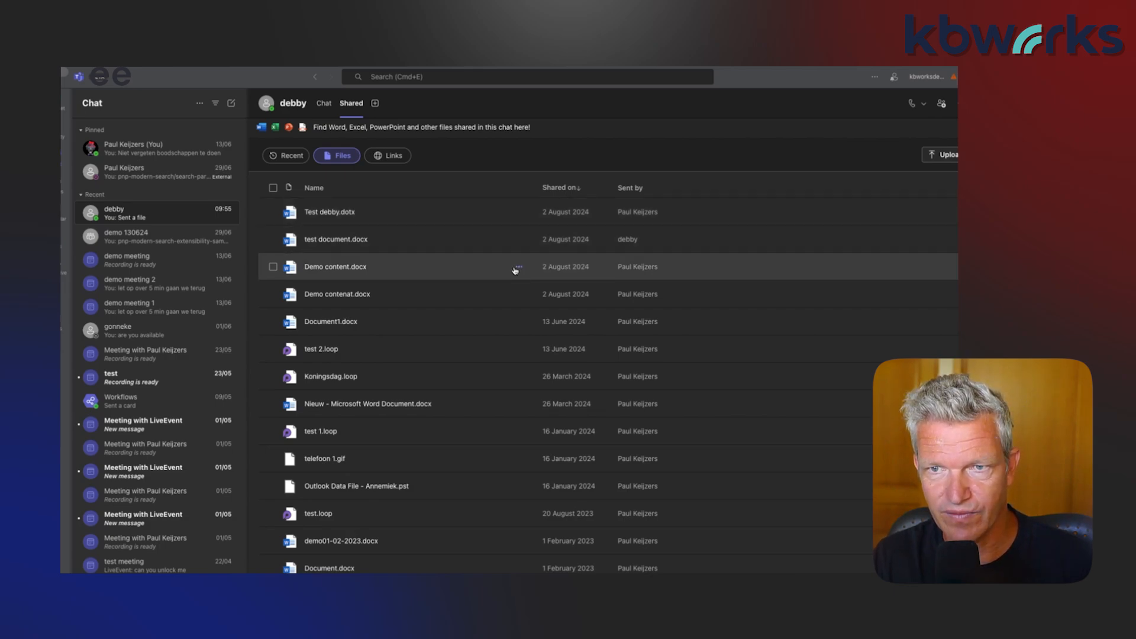
mouse_move(465, 237)
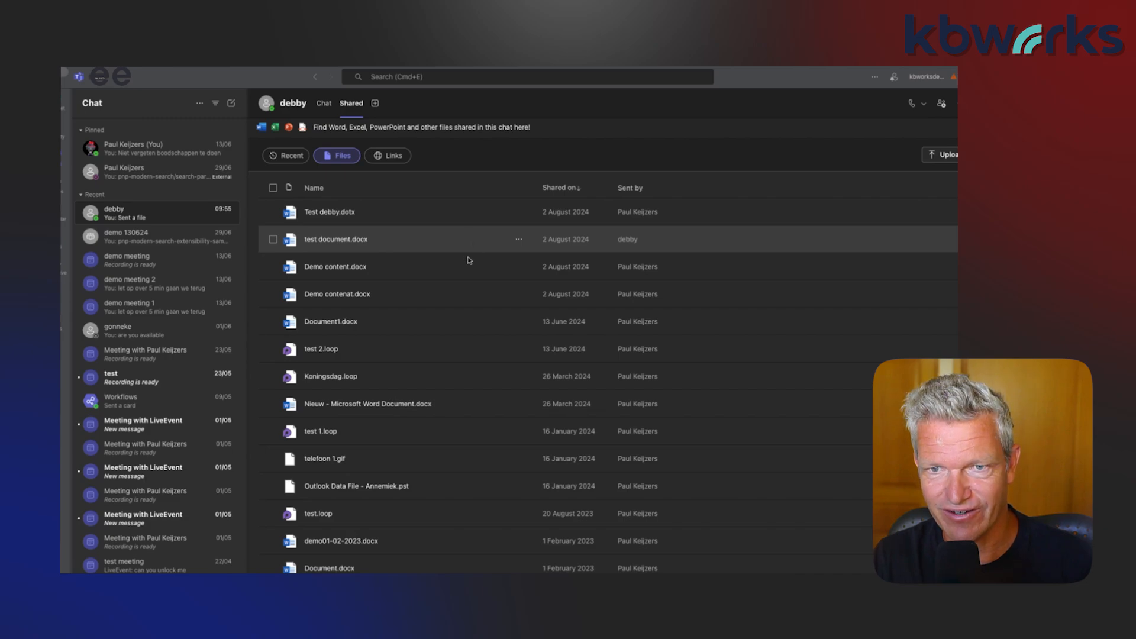
mouse_move(447, 268)
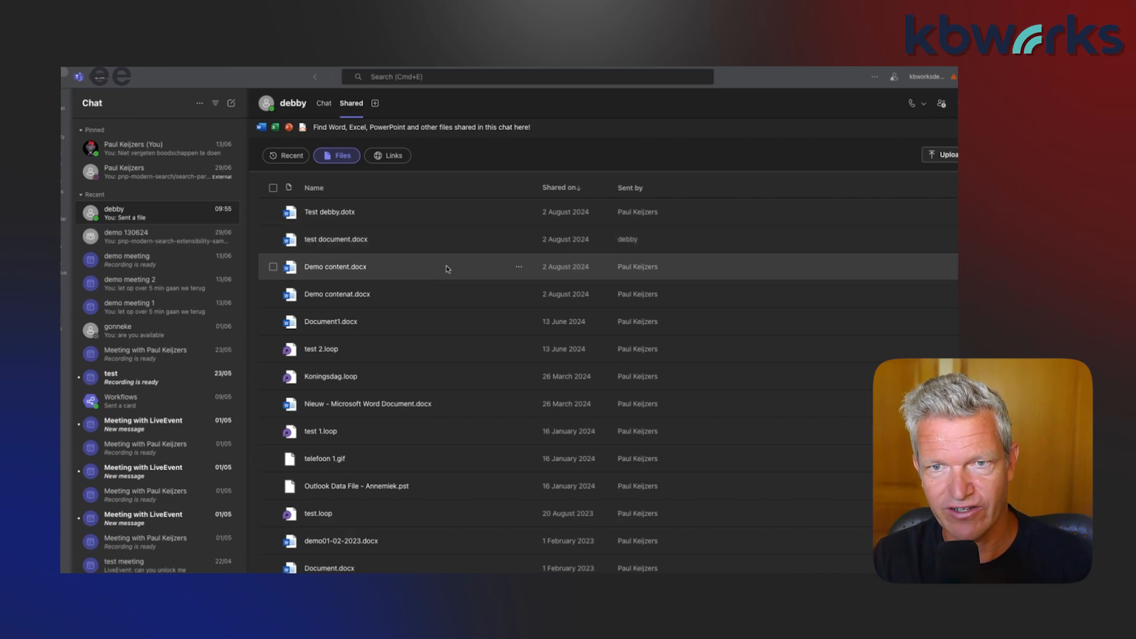
mouse_move(511, 267)
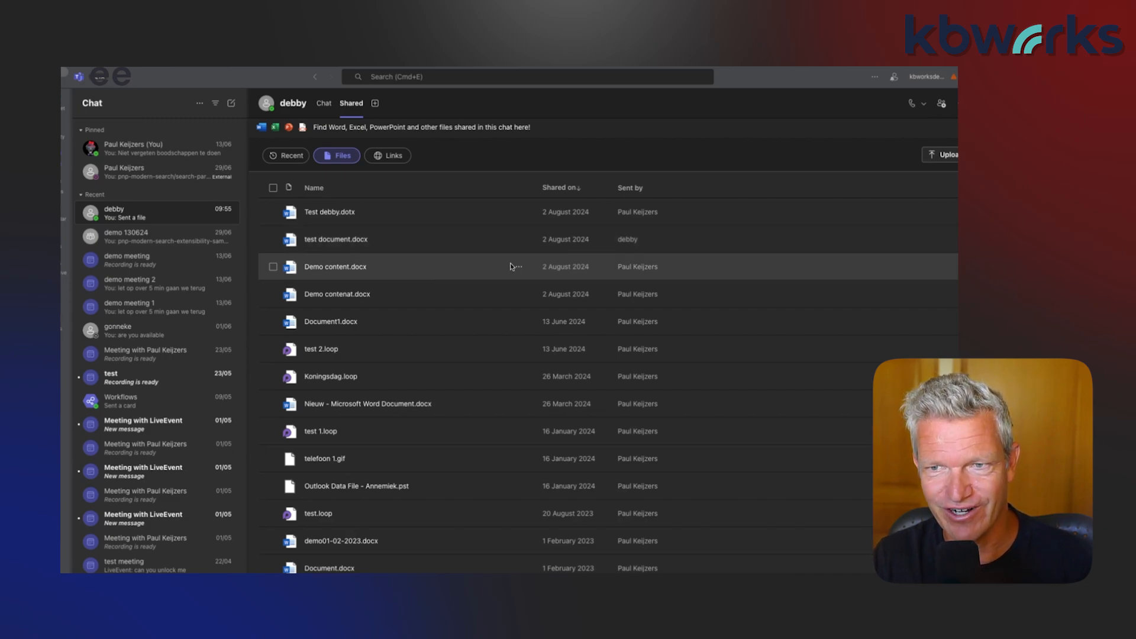
Step: Show the more-options menu for Demo content.docx in the shared files
click(518, 267)
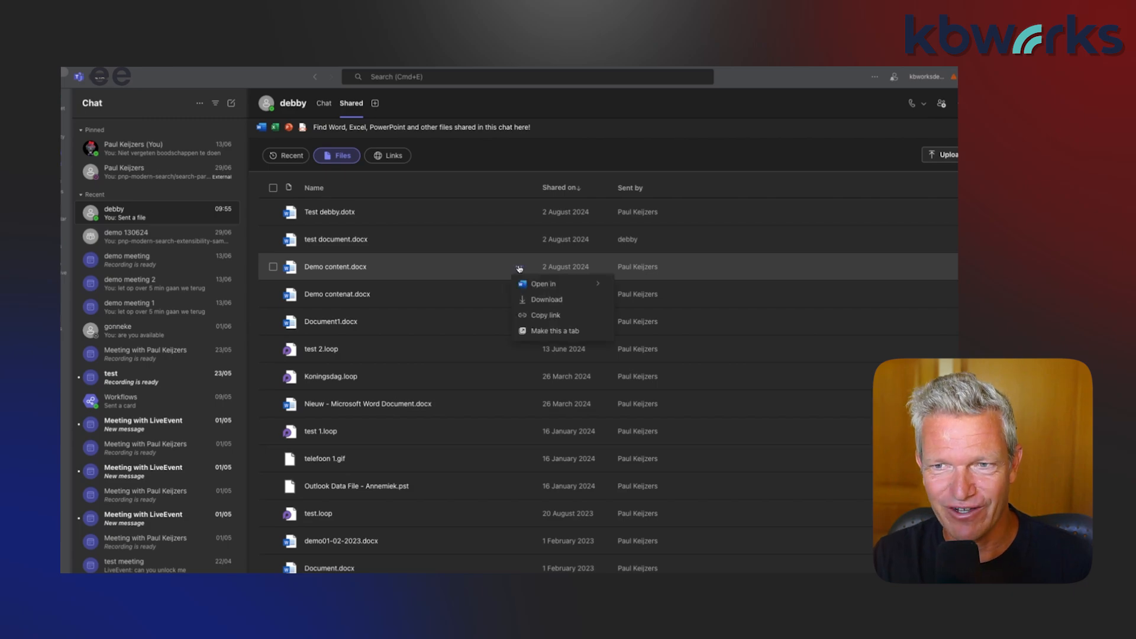
mouse_move(527, 274)
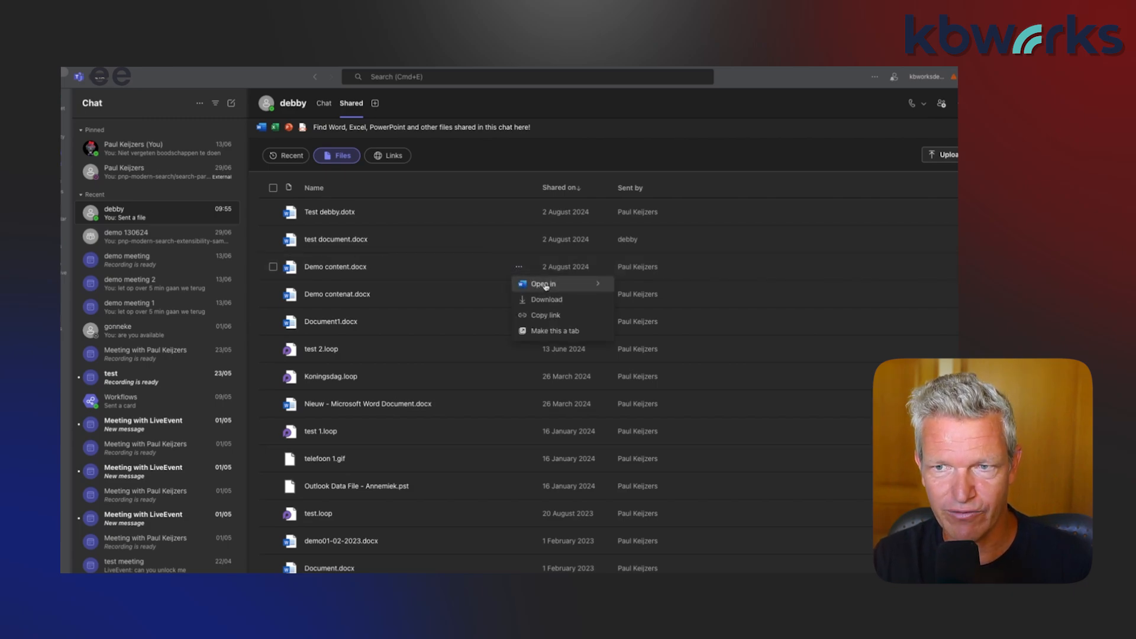
mouse_move(584, 286)
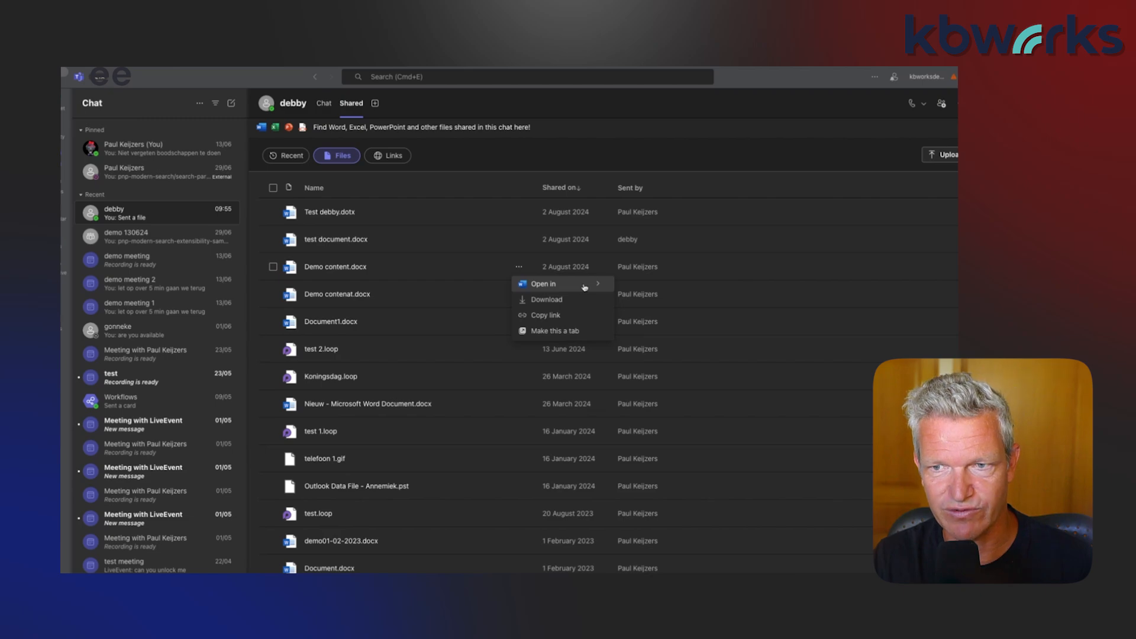